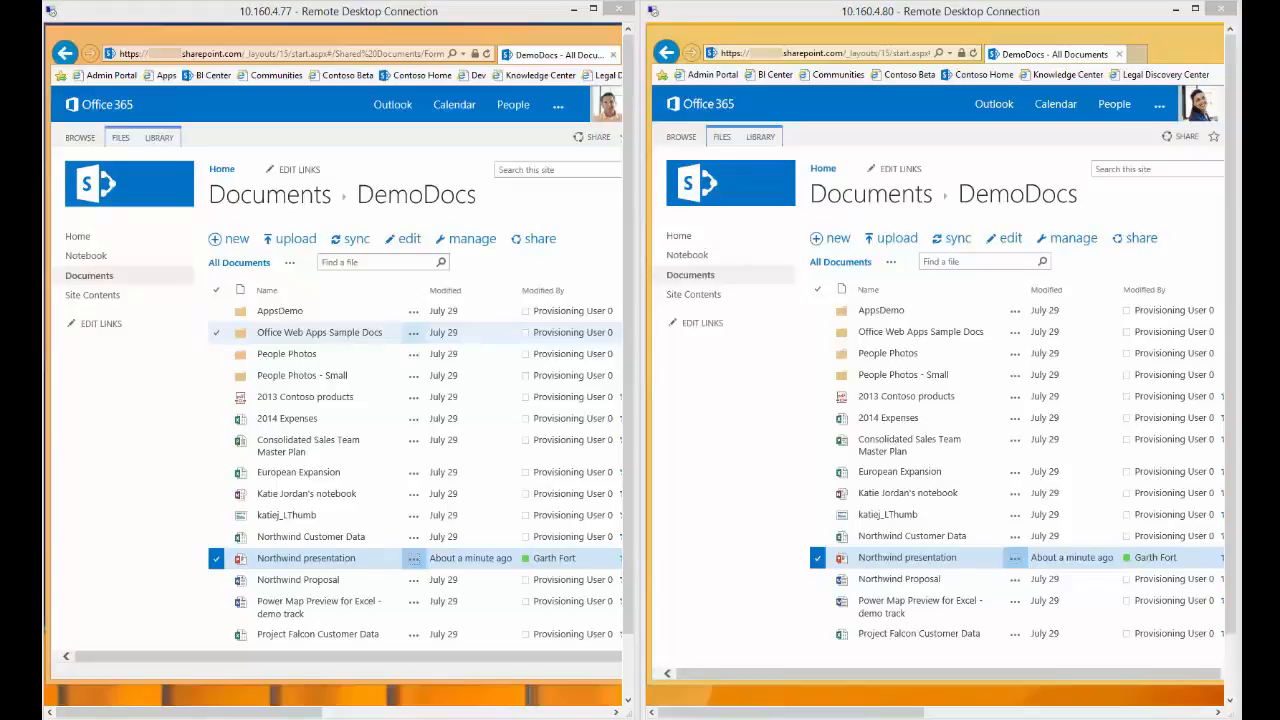
mouse_move(88, 578)
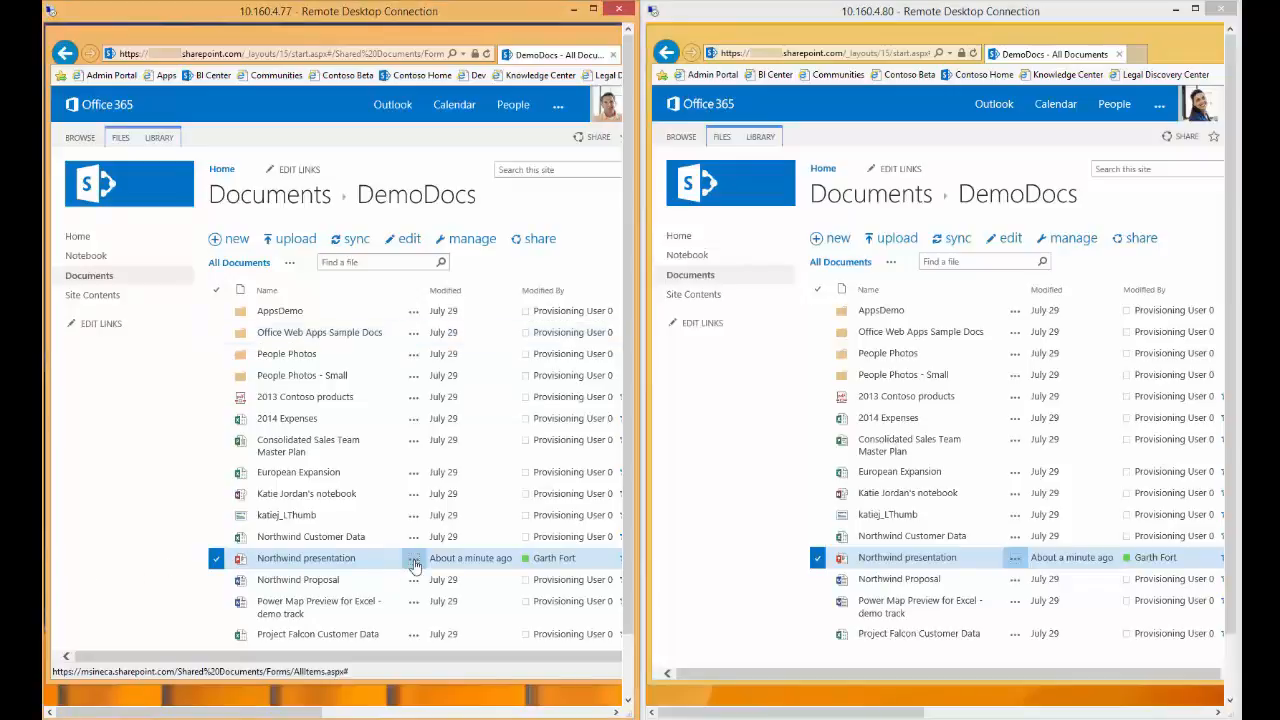
- Open the Northwind presentation from the DemoDocs library for editing in desktop PowerPoint
left_click(414, 558)
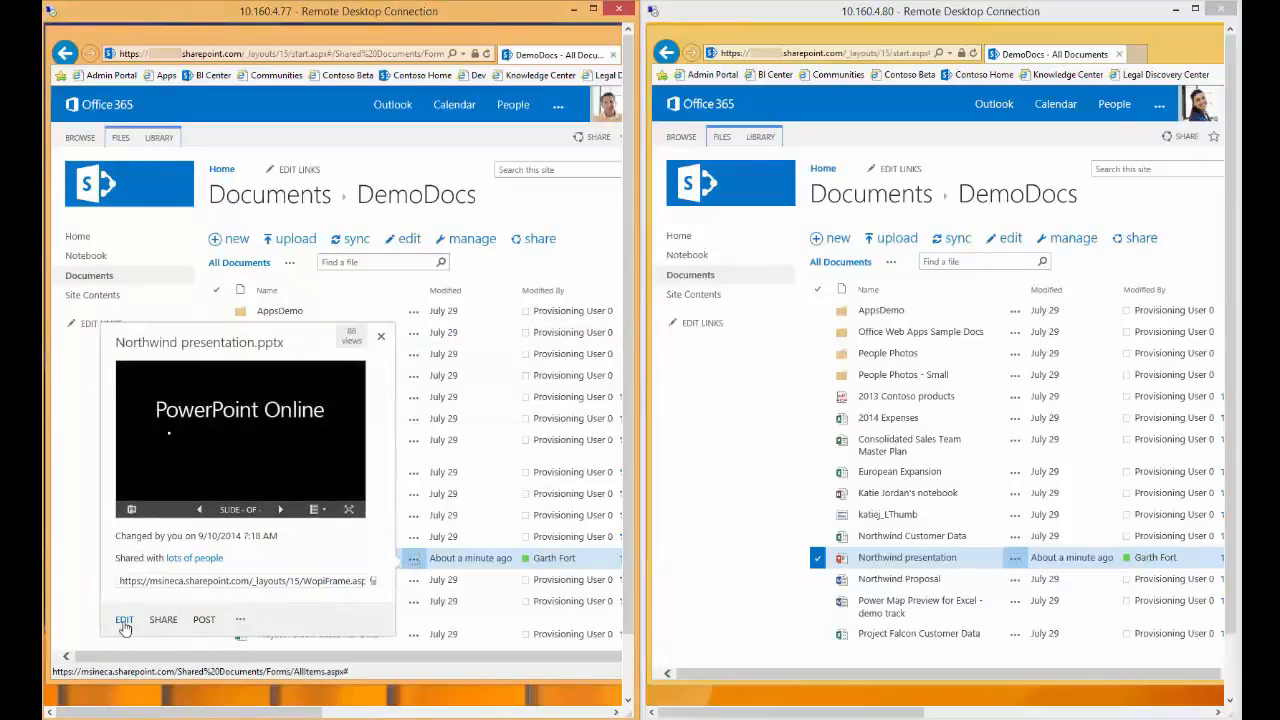
left_click(124, 620)
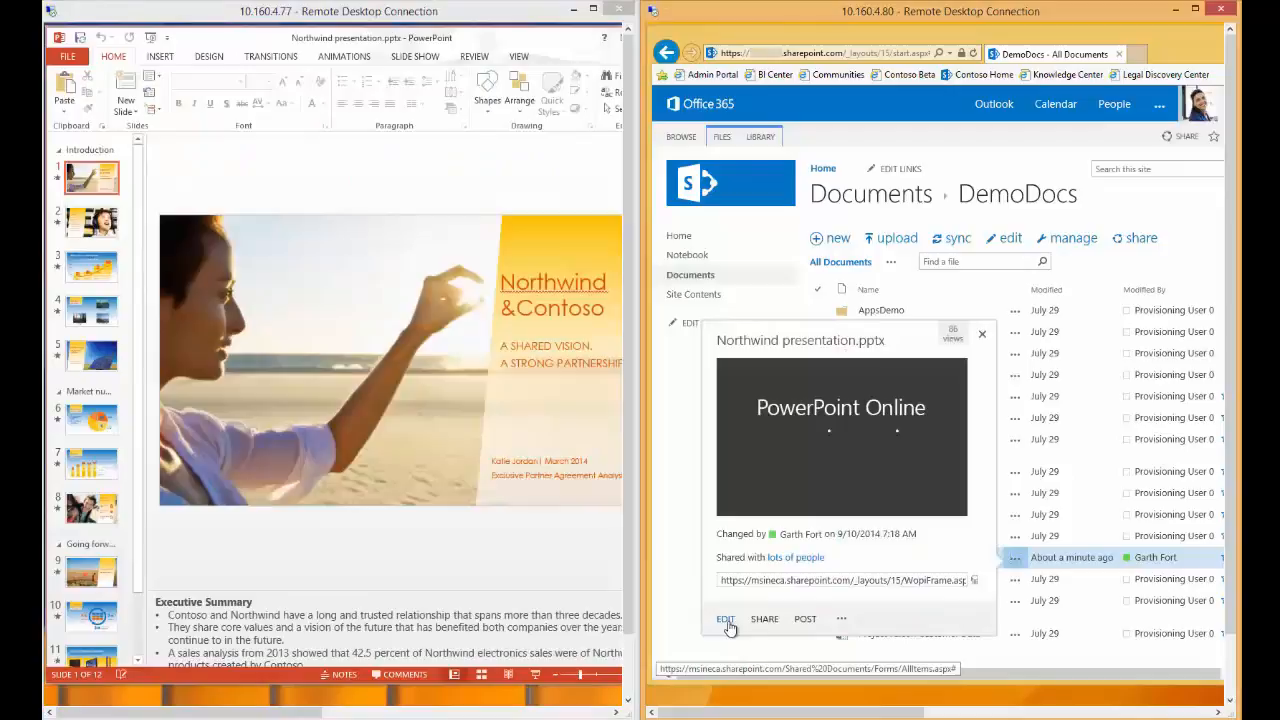
- Open the deck on the second computer, dismiss the co-author notice and view who is editing
left_click(724, 620)
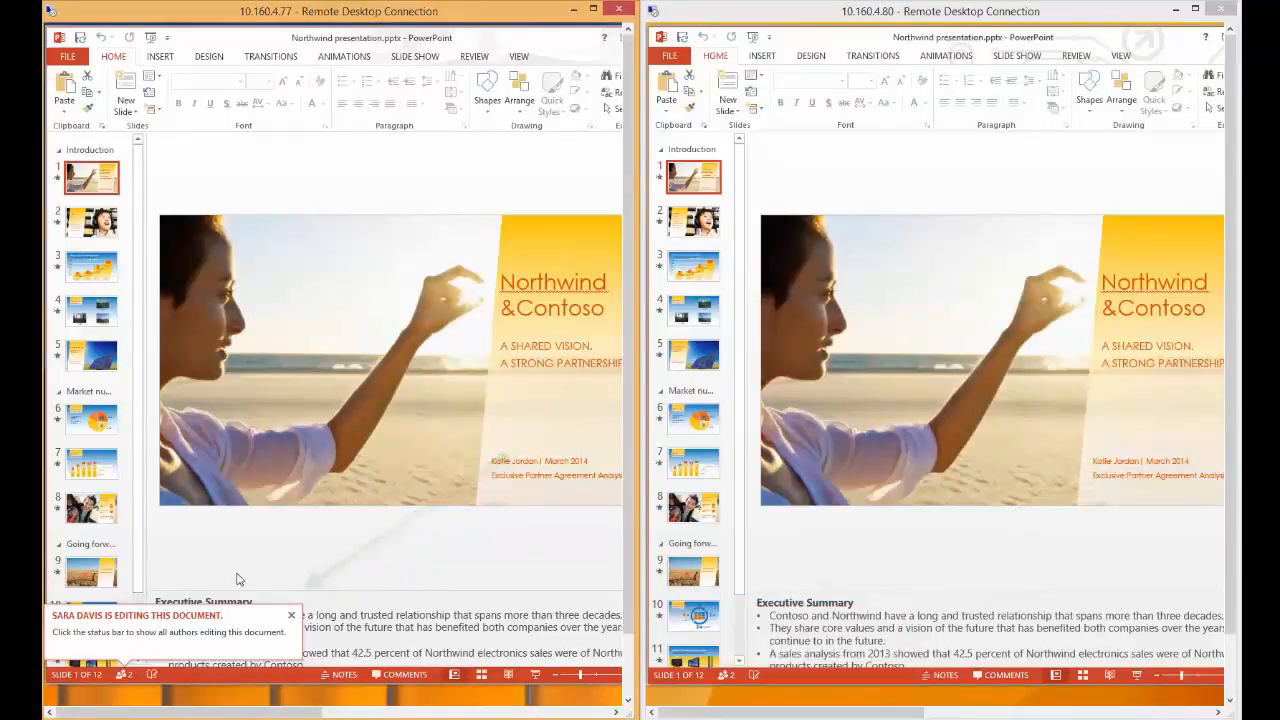
left_click(292, 616)
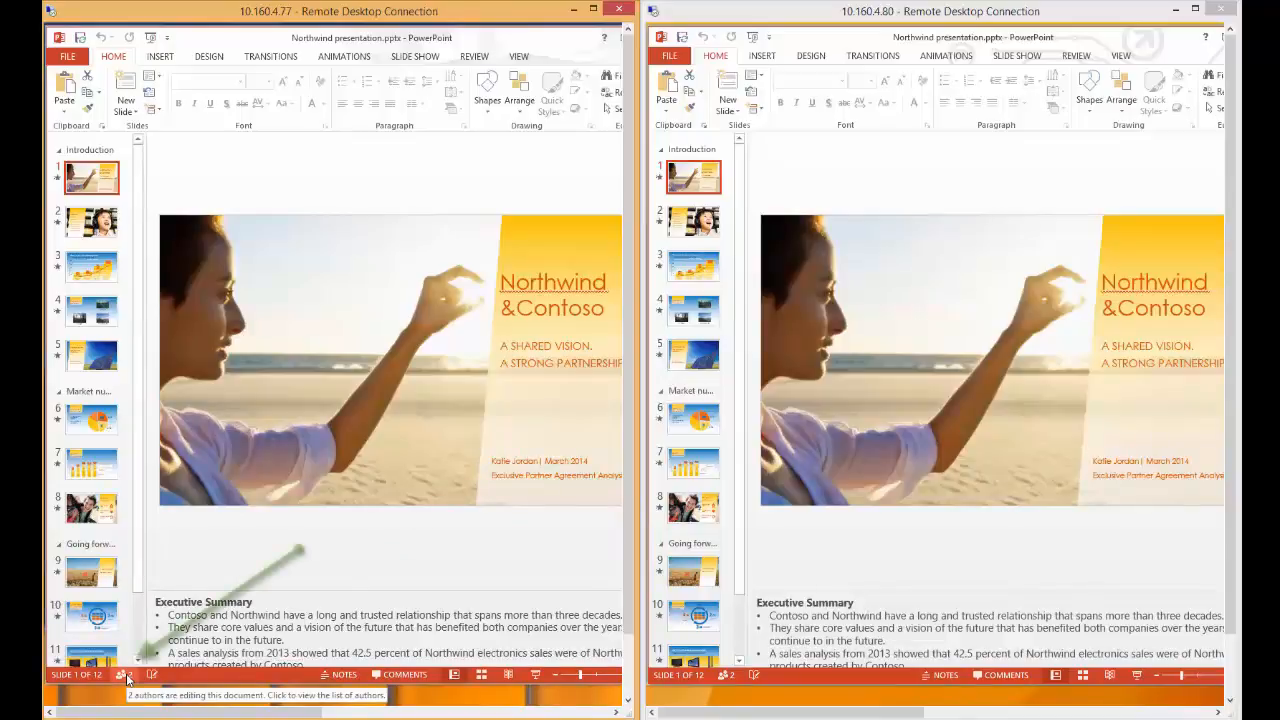
left_click(120, 674)
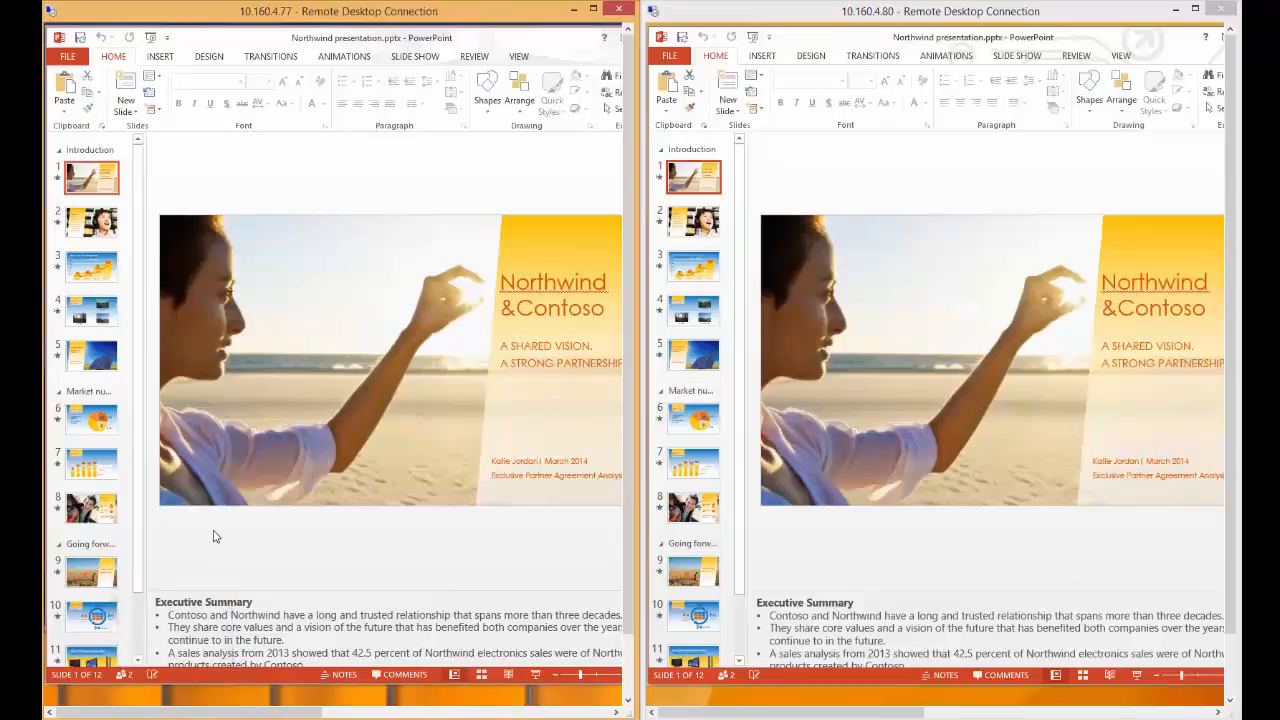
mouse_move(220, 540)
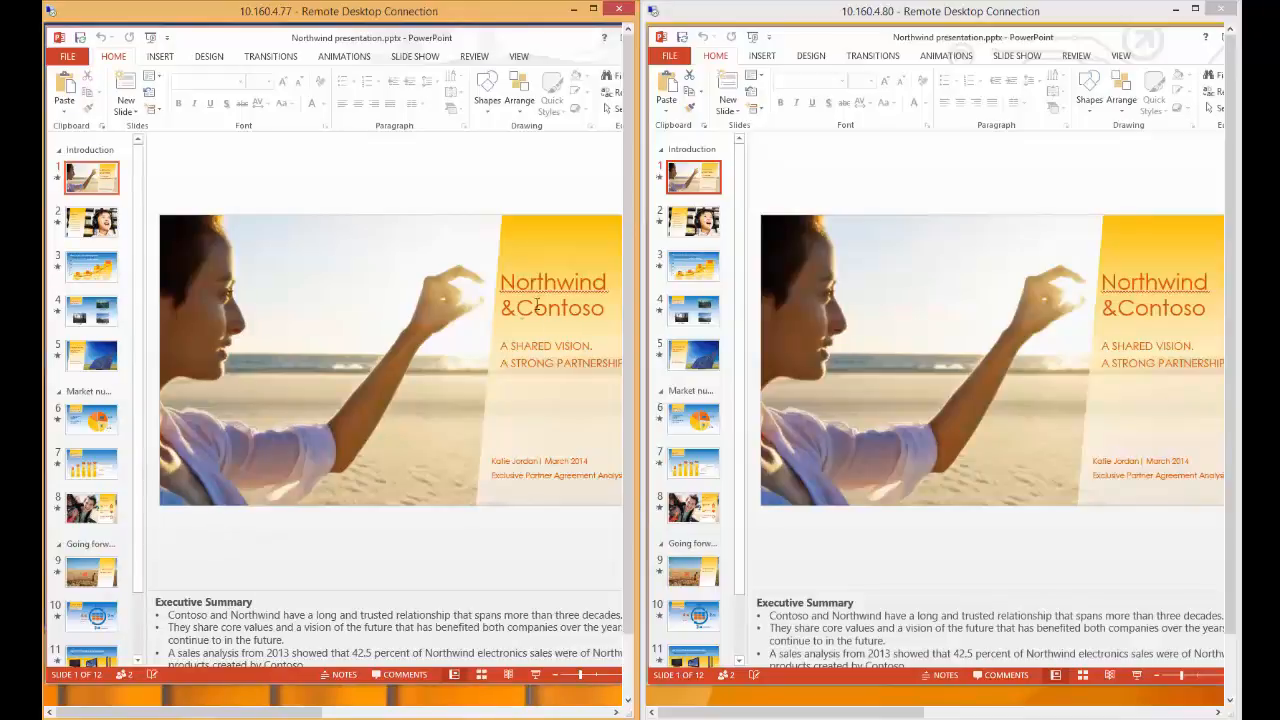
- Edit the Northwind & Contoso title on one machine while the other moves to the Agenda slide
left_click(548, 354)
type("THE")
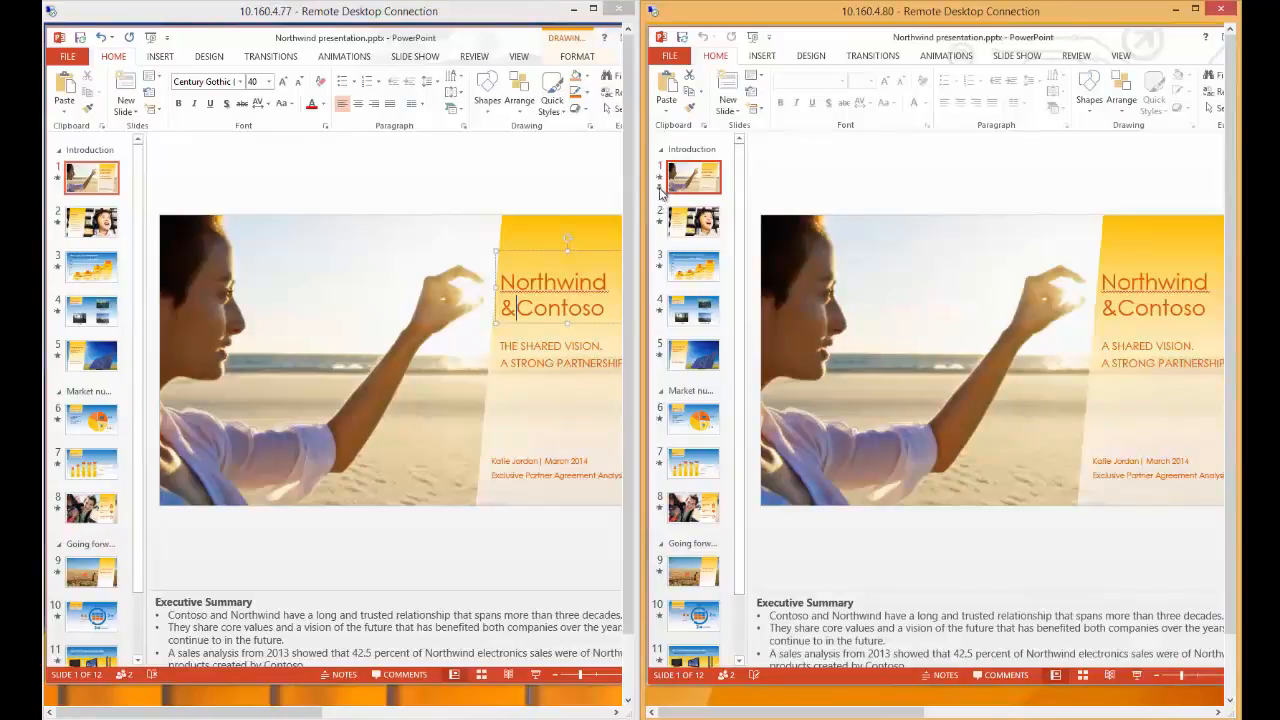
mouse_move(660, 190)
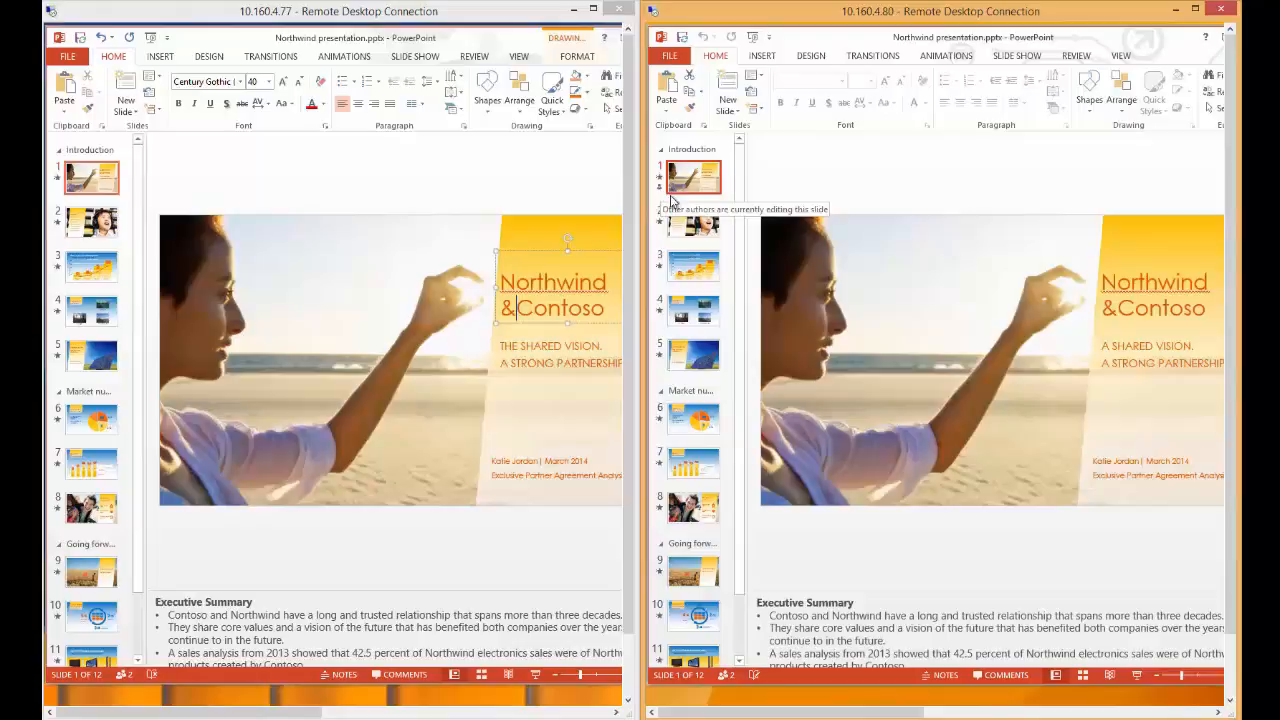
left_click(692, 222)
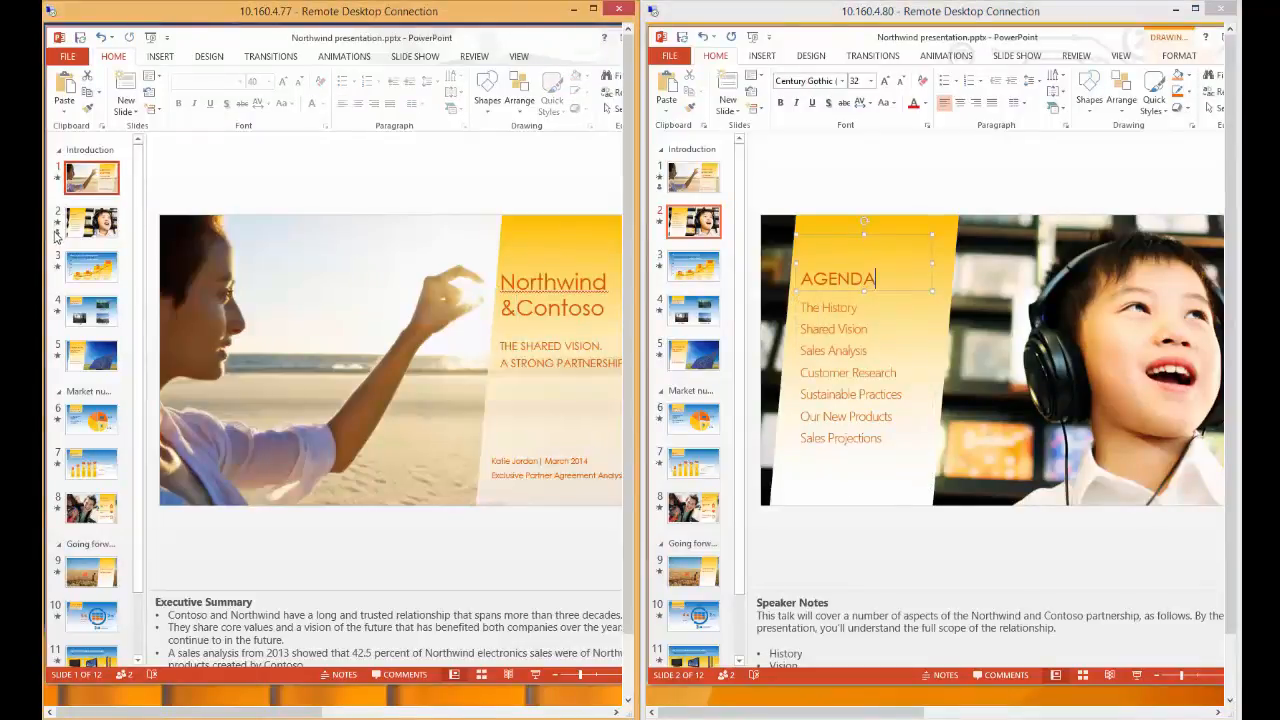
mouse_move(56, 230)
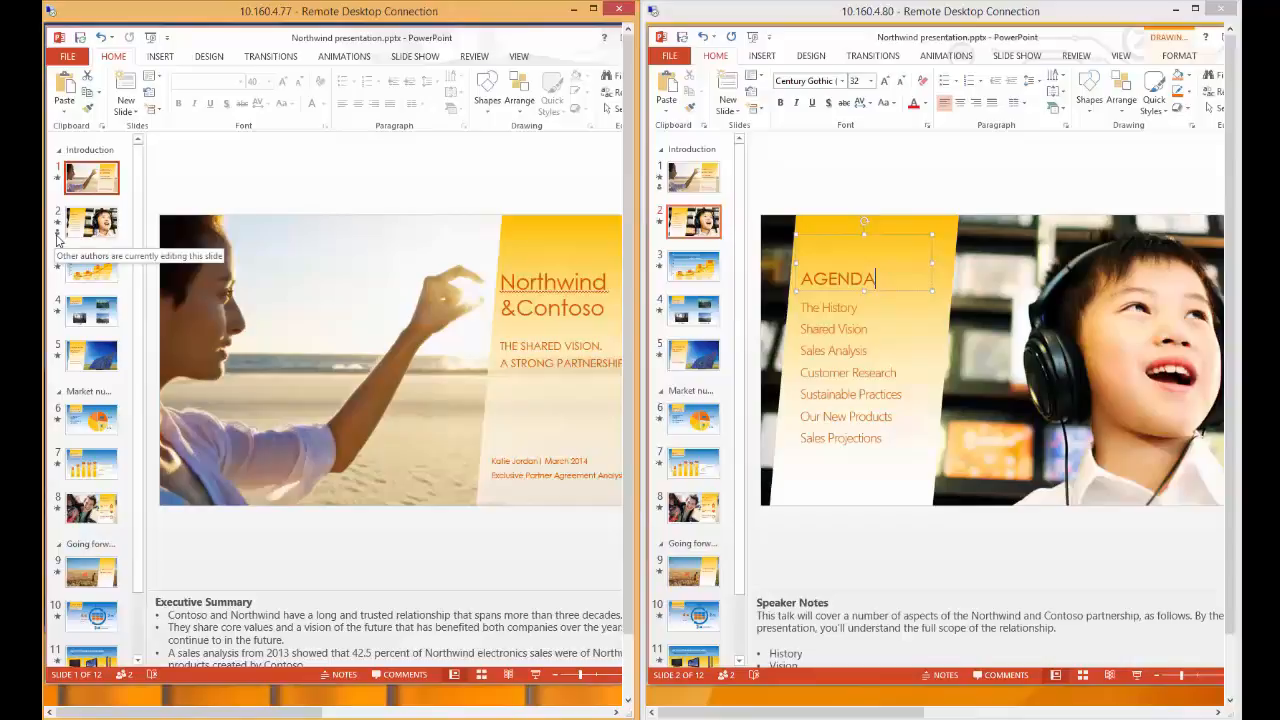
mouse_move(136, 200)
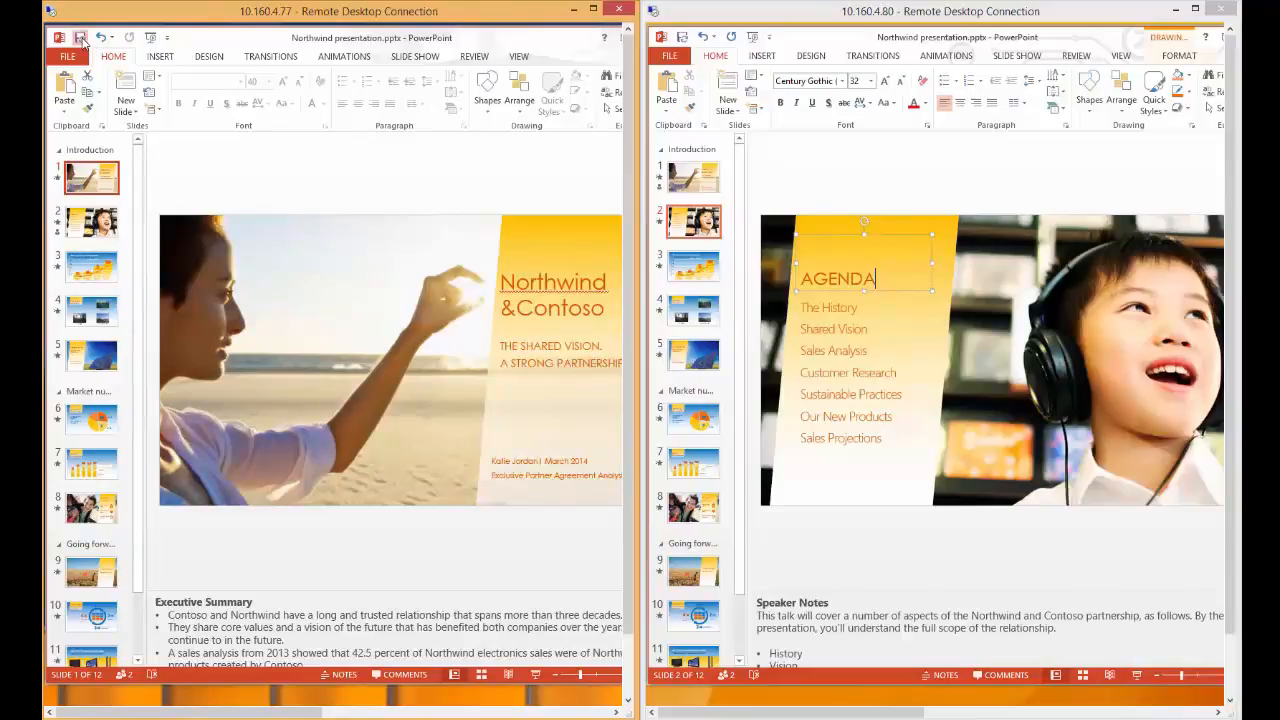
- Save the second copy, pull in Updates Available and acknowledge the refresh message
left_click(80, 38)
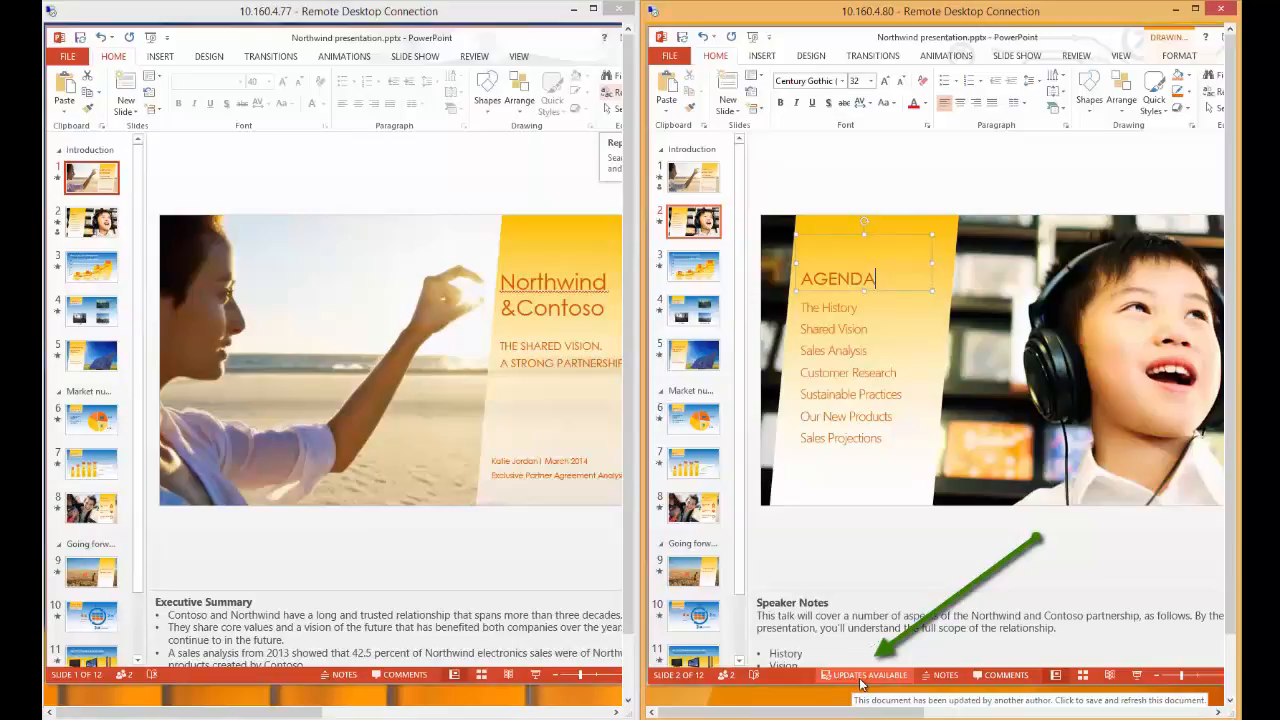
left_click(864, 676)
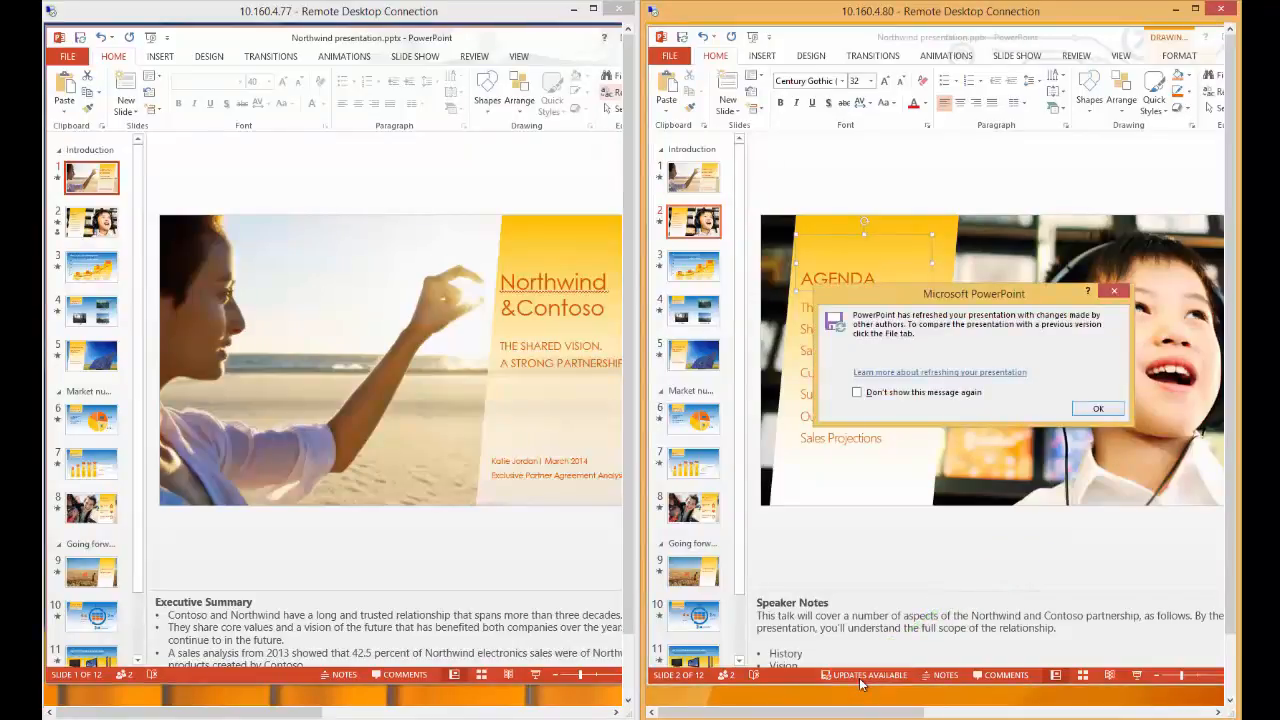
mouse_move(964, 380)
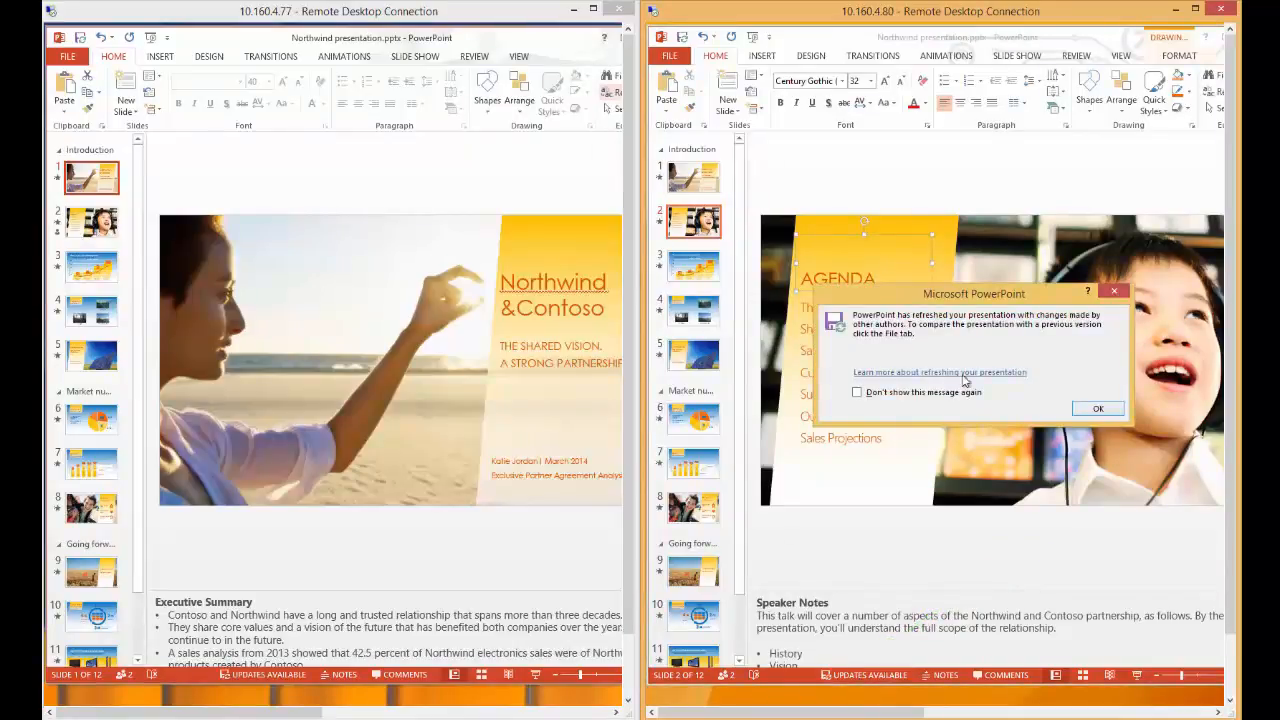
mouse_move(984, 356)
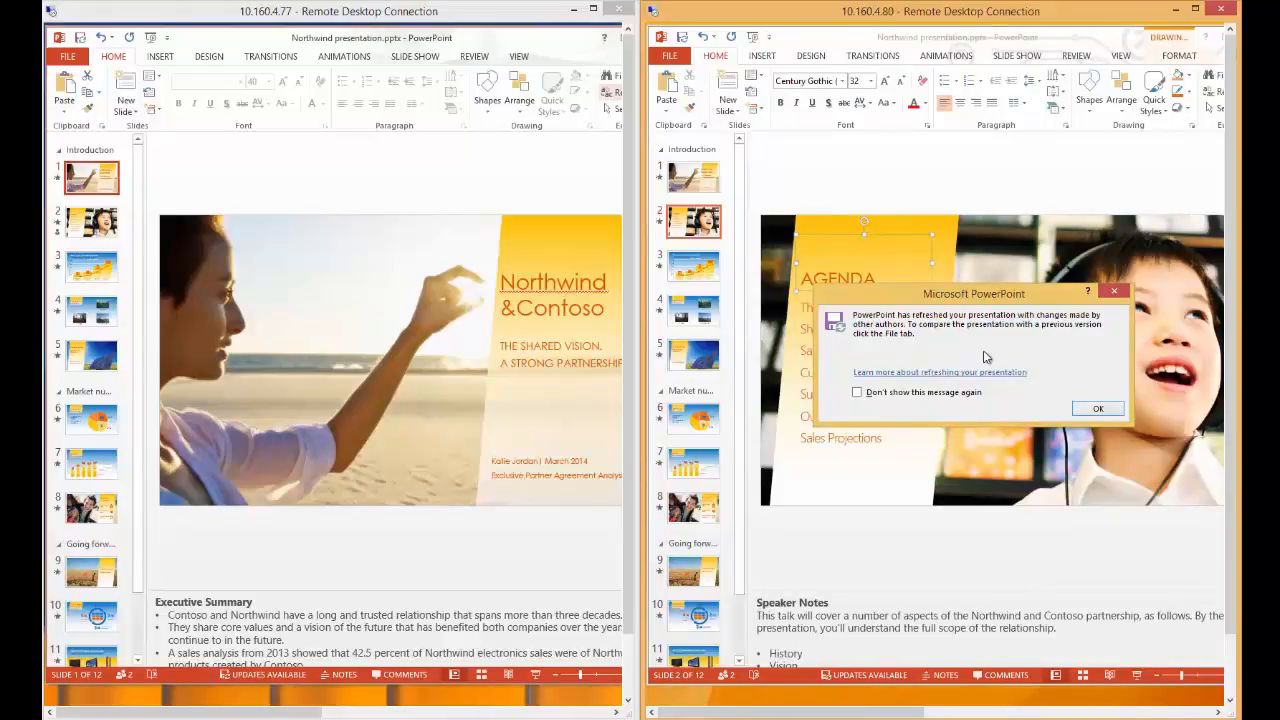
left_click(1096, 408)
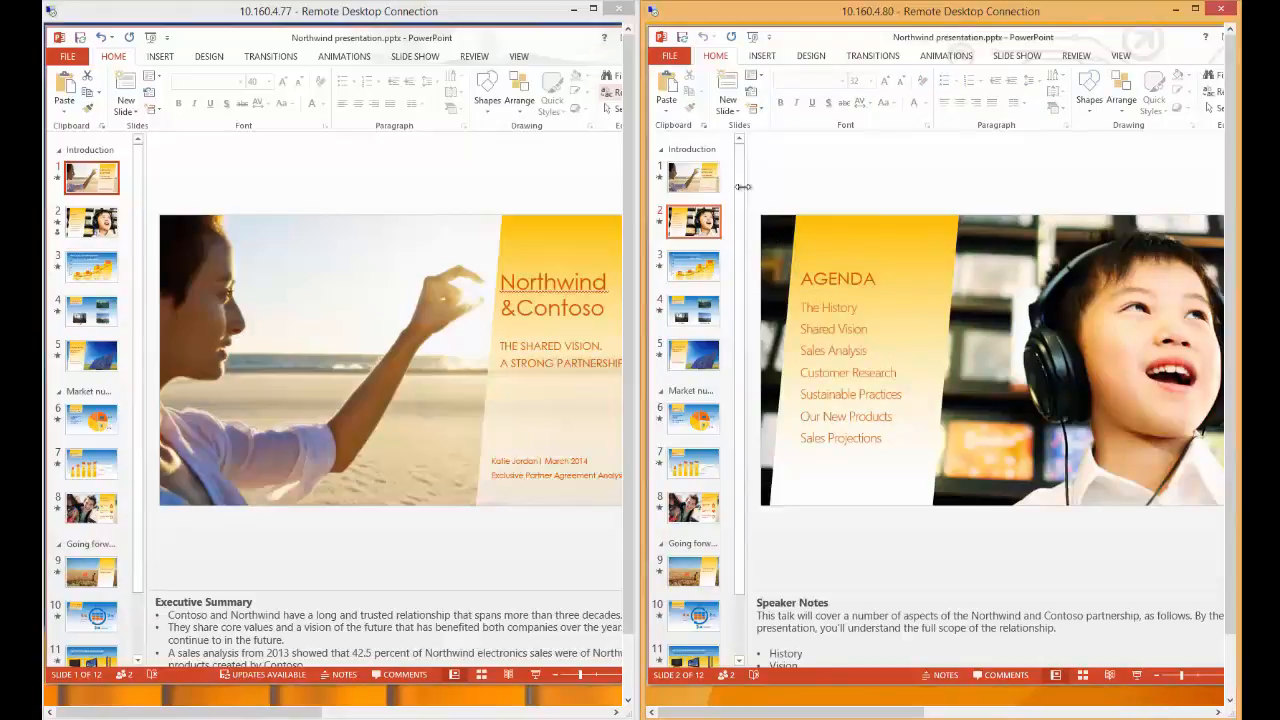
- Close the presentation on the second computer so the first reports the author gone
left_click(692, 176)
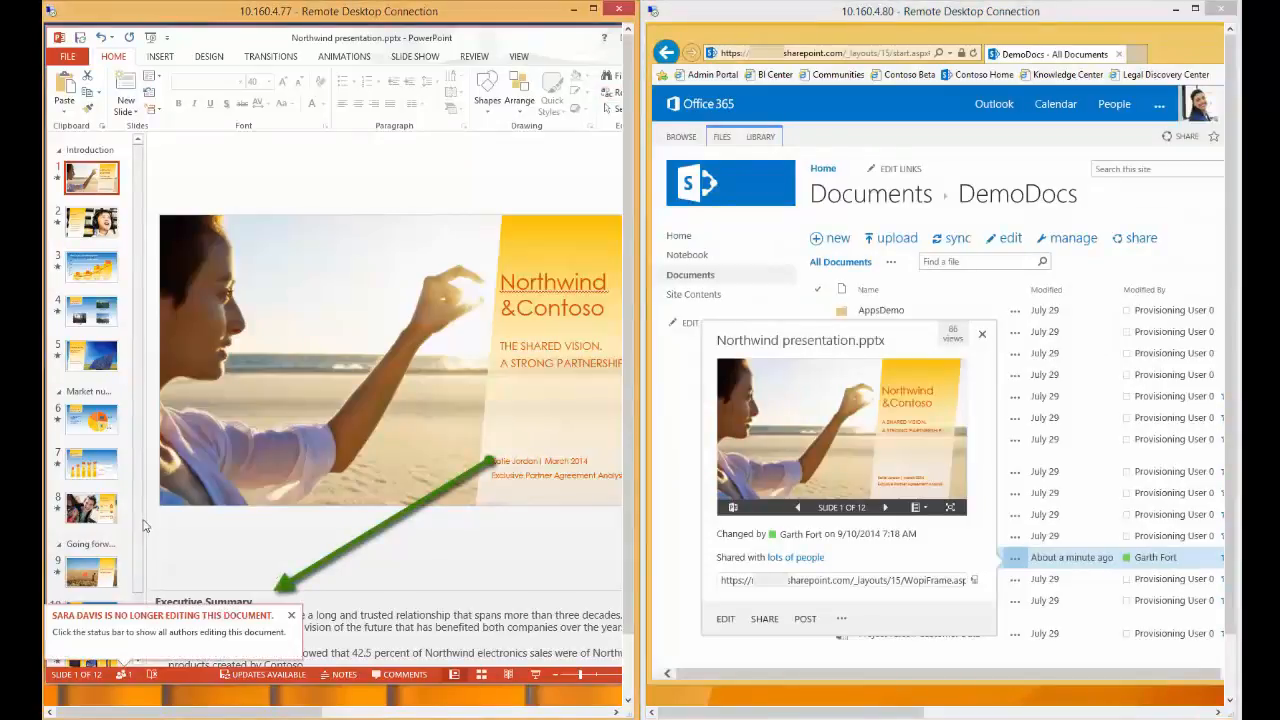
mouse_move(292, 642)
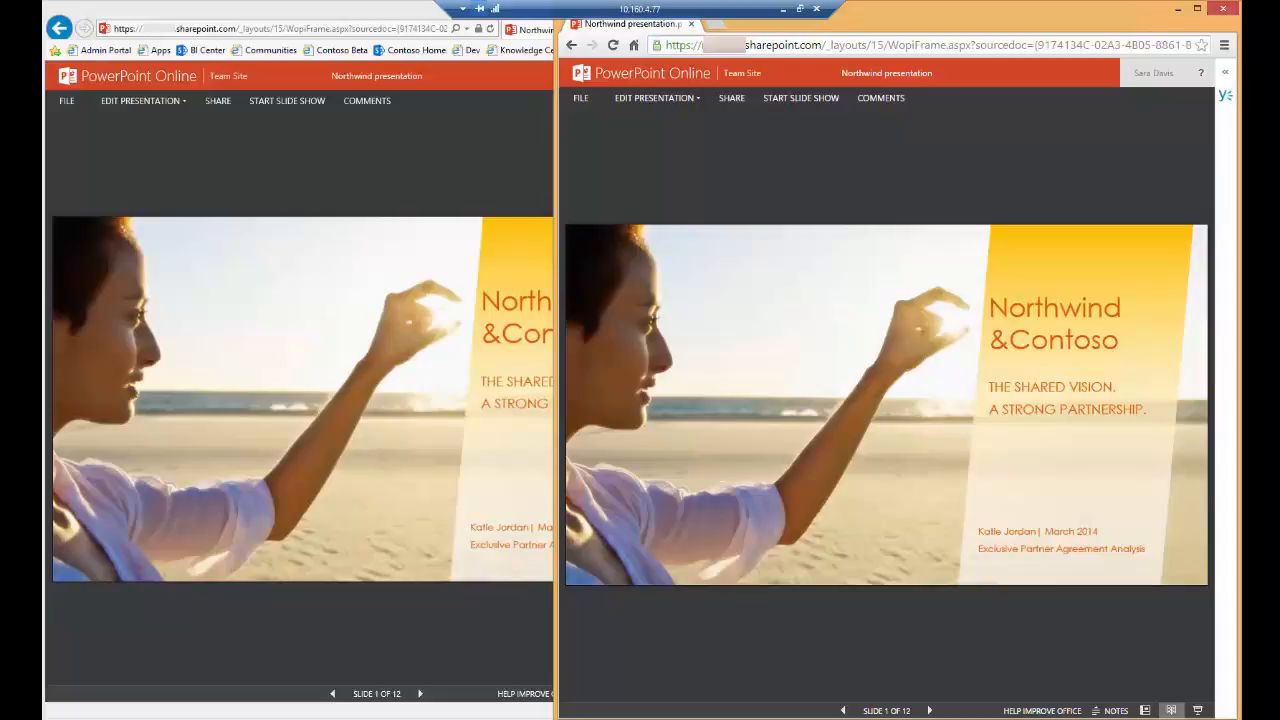
mouse_move(186, 240)
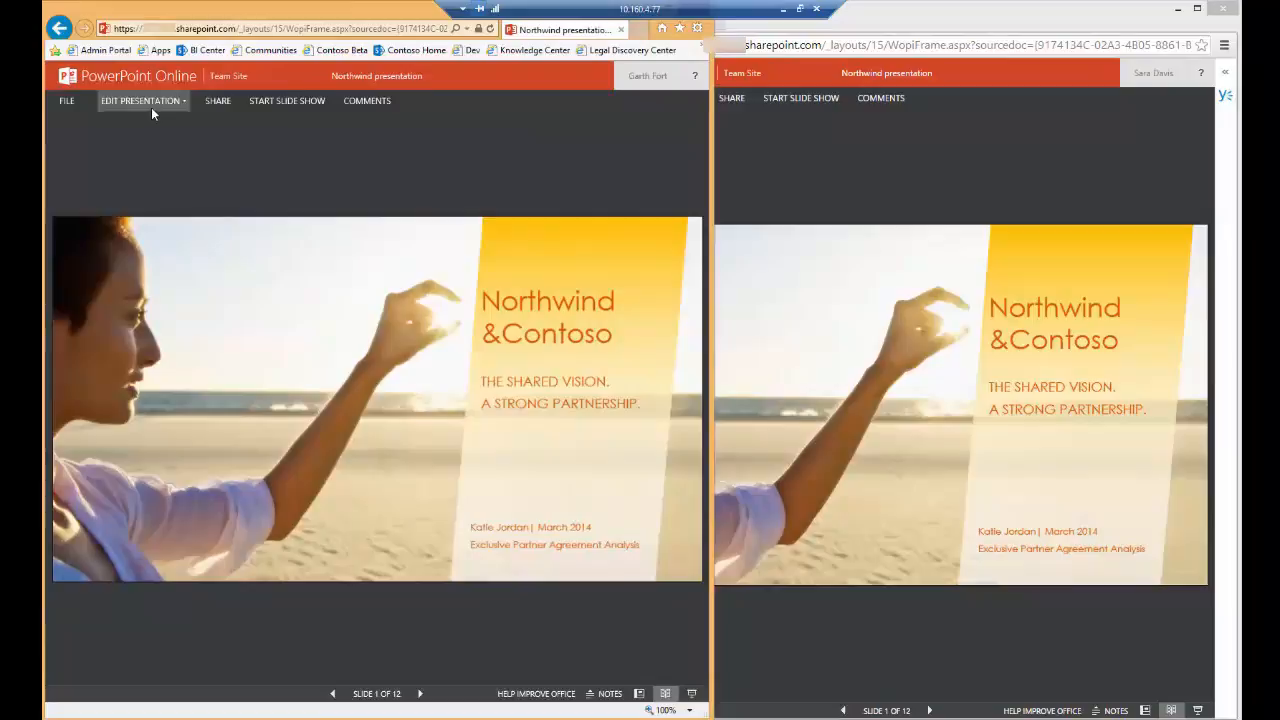
- Choose Edit in PowerPoint Online for the Northwind presentation in both browser windows
left_click(138, 100)
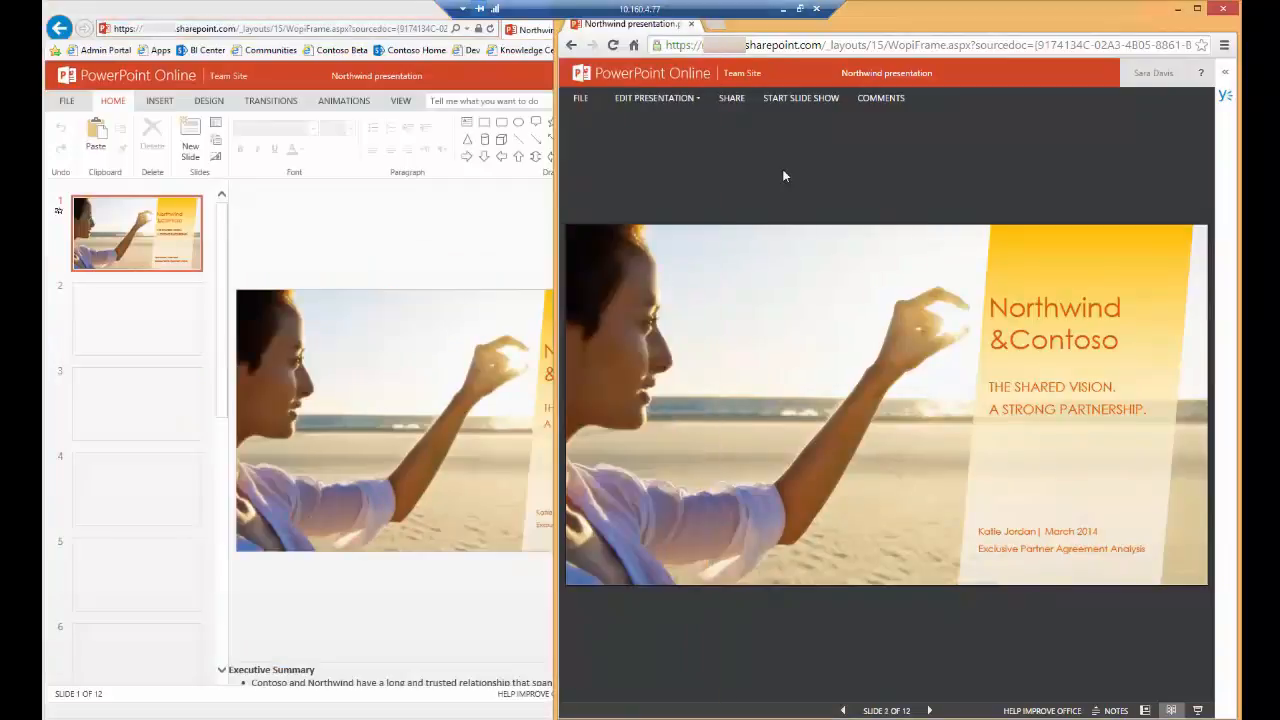
left_click(656, 98)
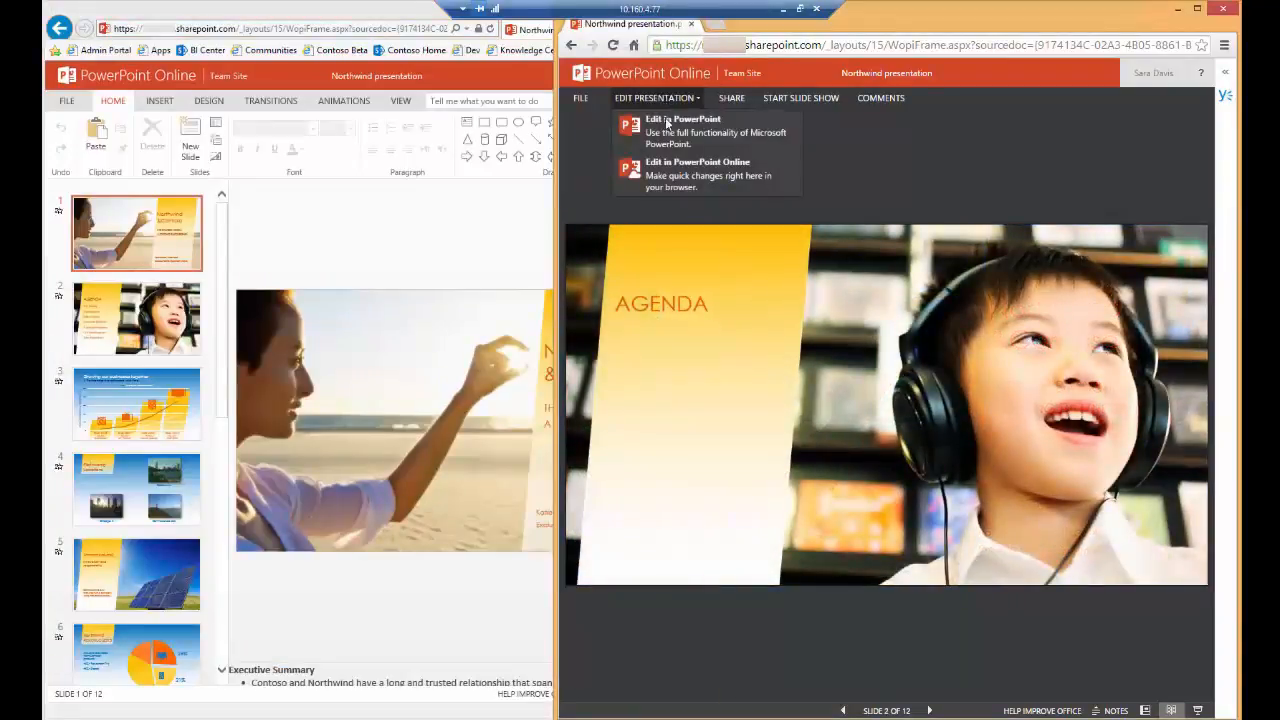
left_click(696, 176)
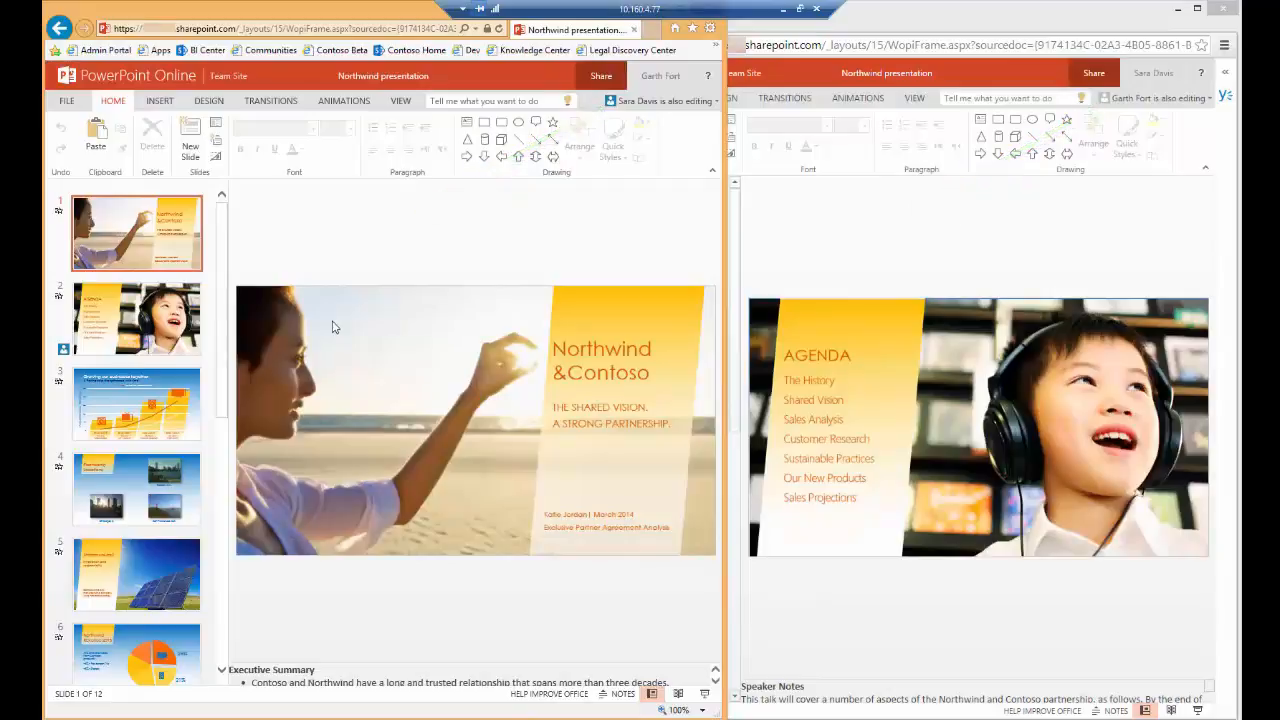
mouse_move(266, 298)
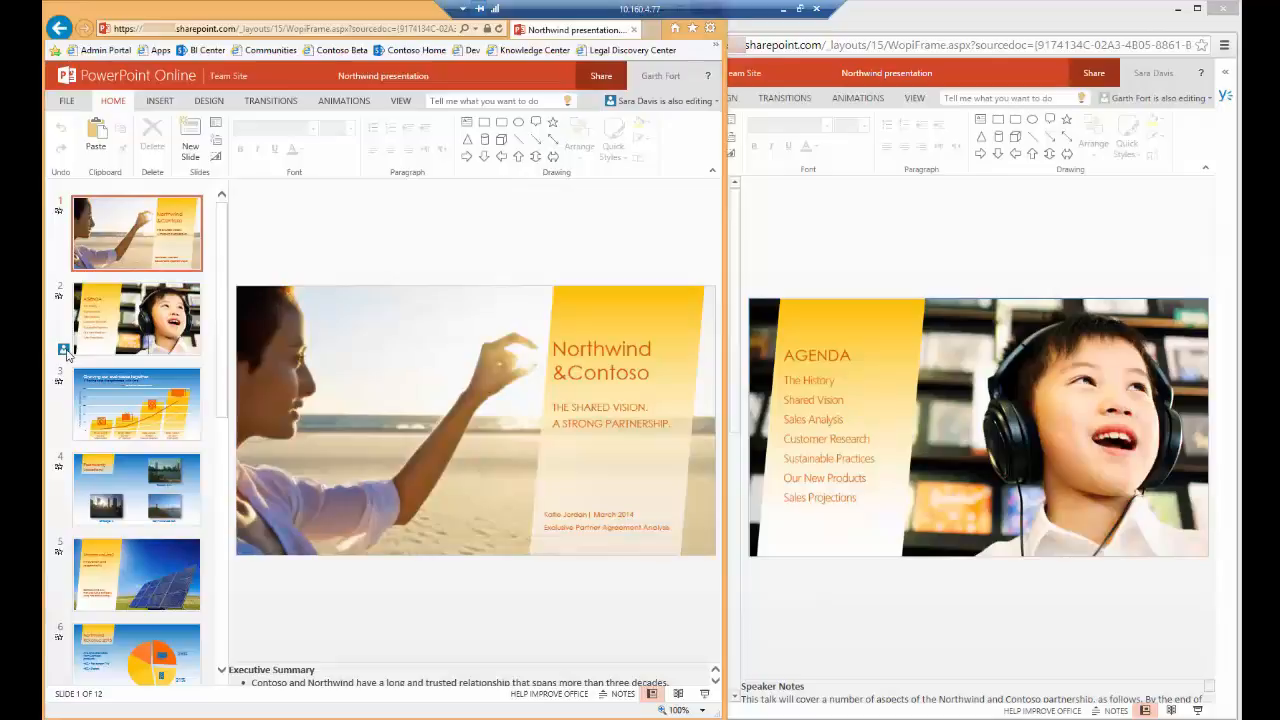
mouse_move(66, 348)
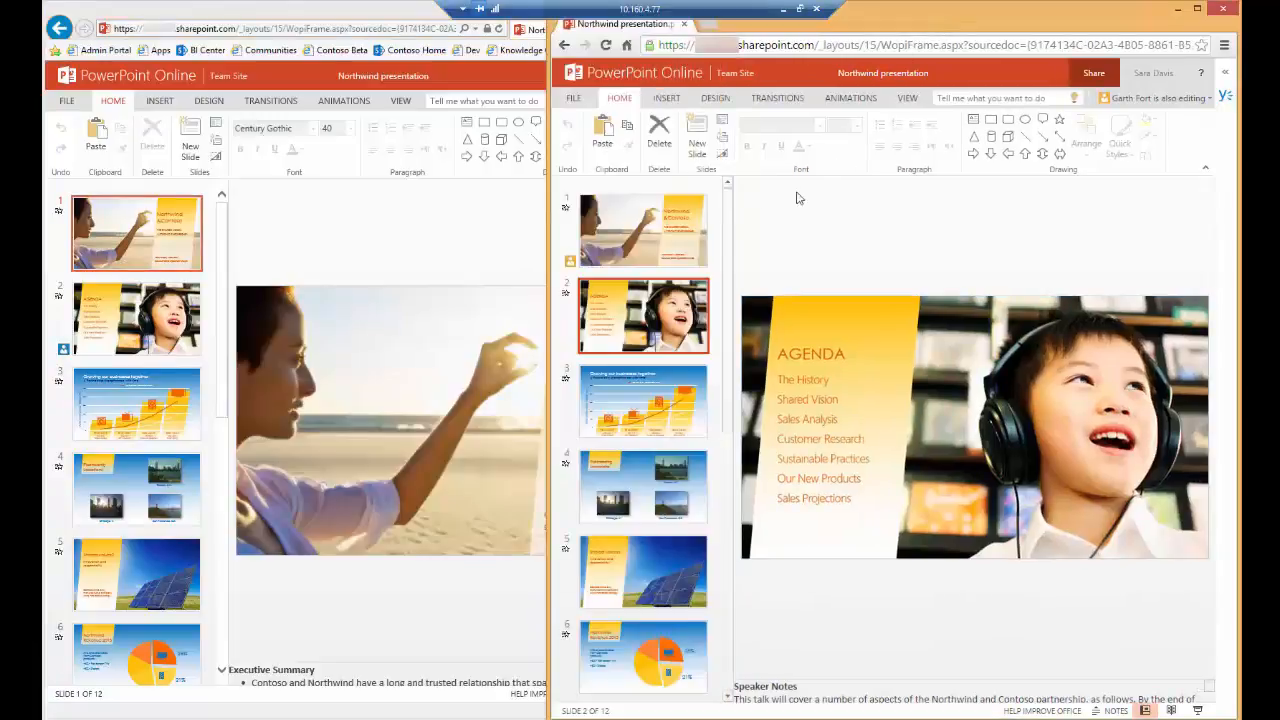
mouse_move(568, 264)
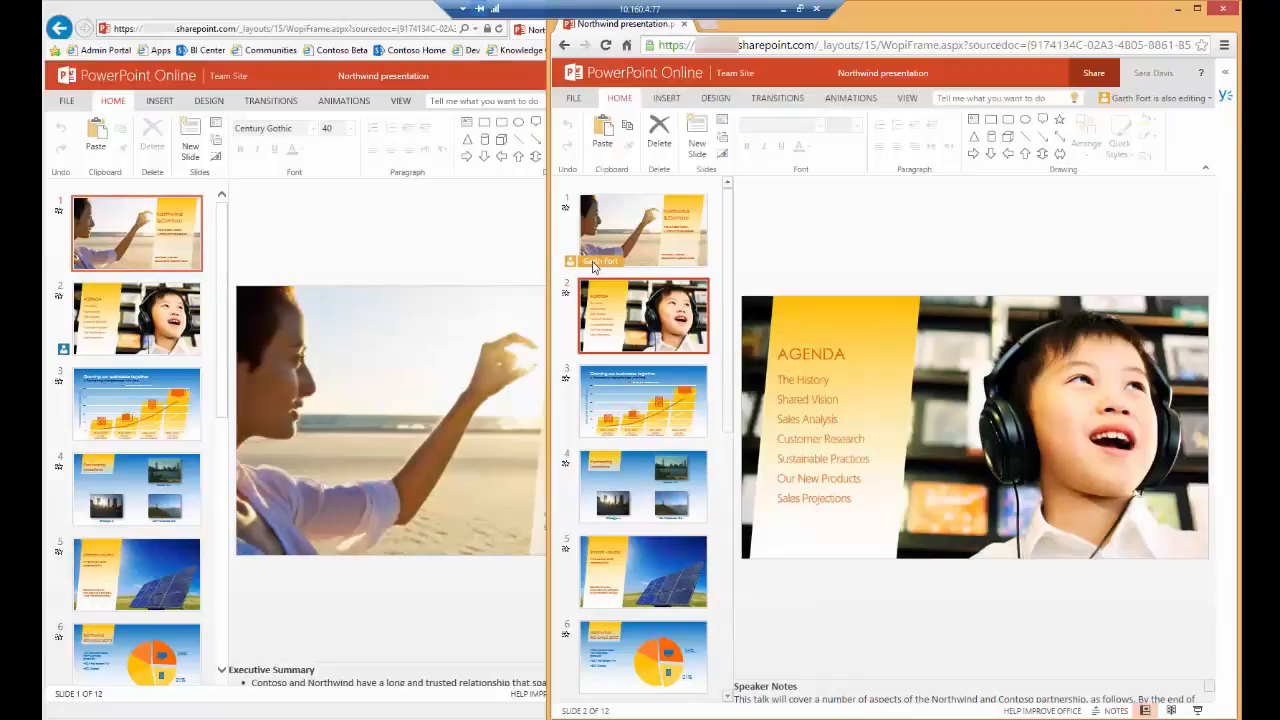
mouse_move(276, 264)
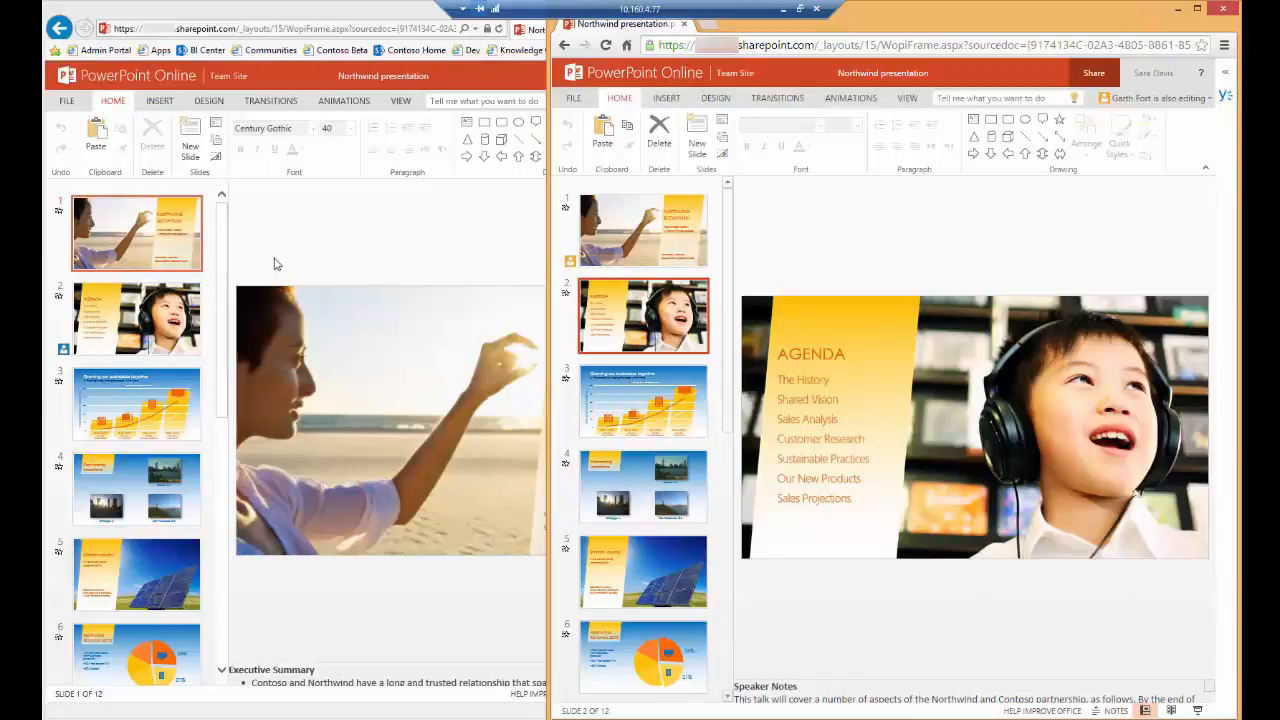
mouse_move(284, 264)
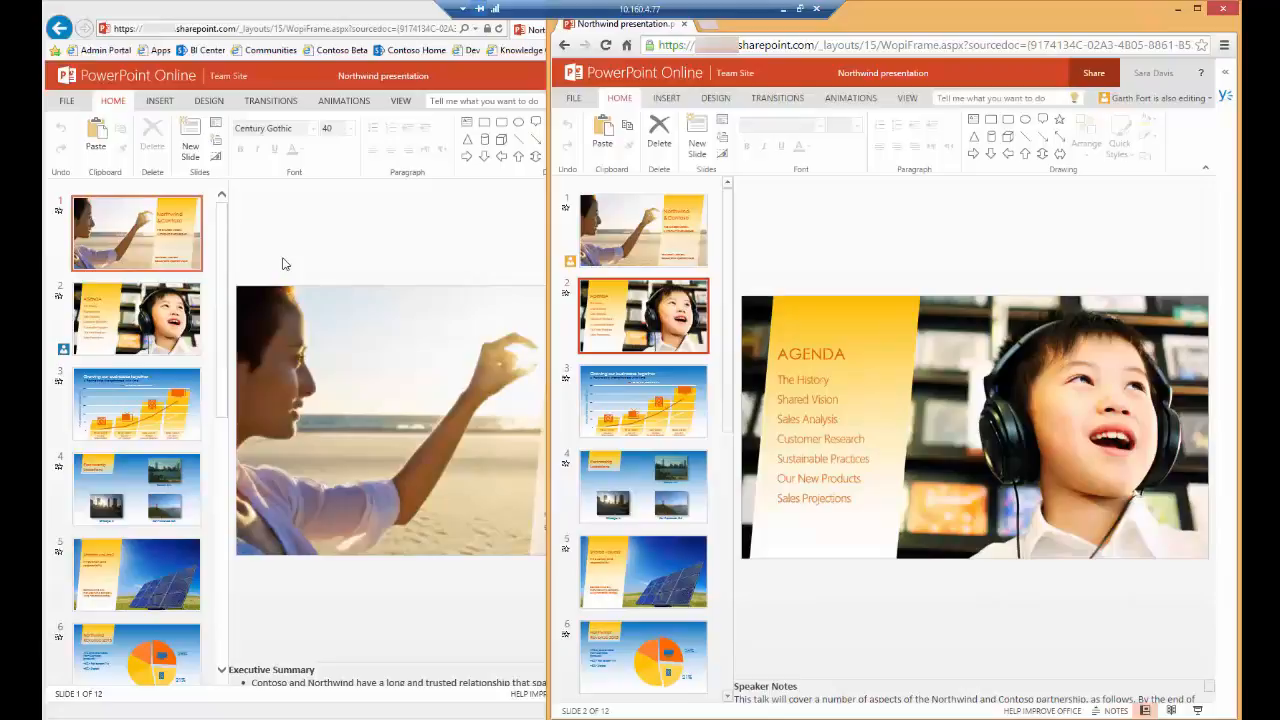
- Reword the slide 1 heading to 'Northwind and Contoso', replacing the ampersand with 'and'
left_click(136, 232)
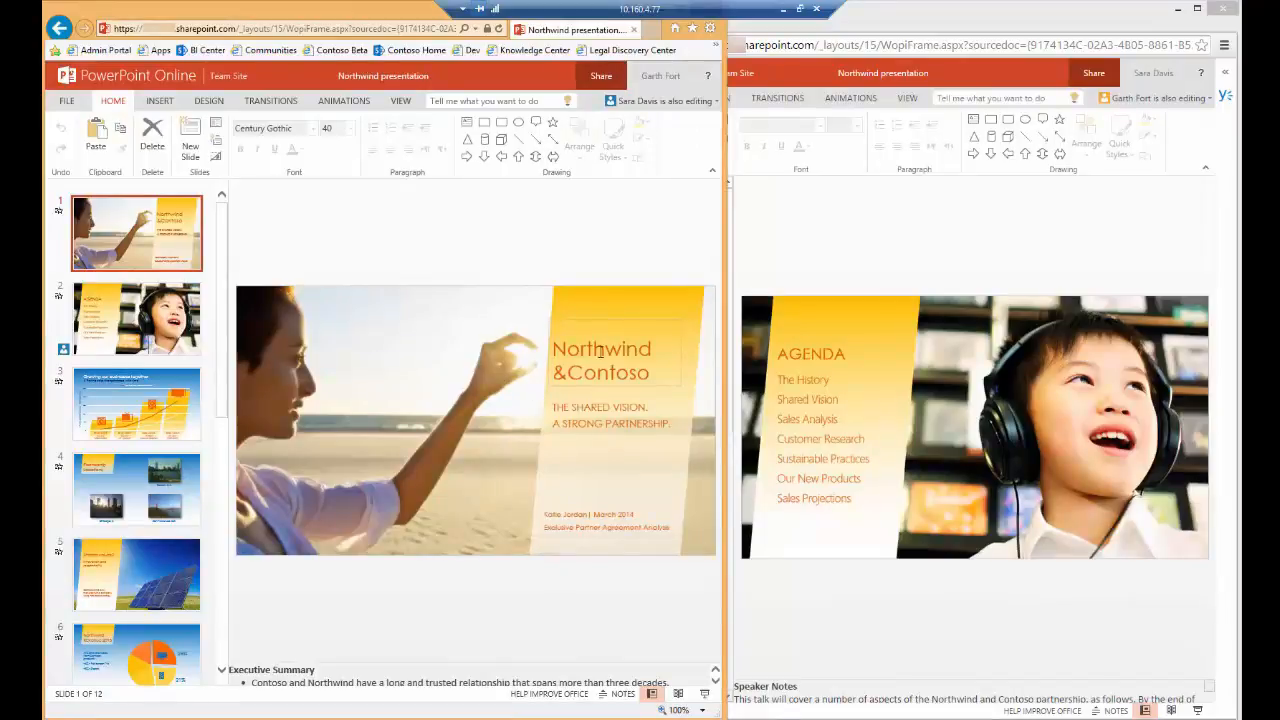
left_click(600, 360)
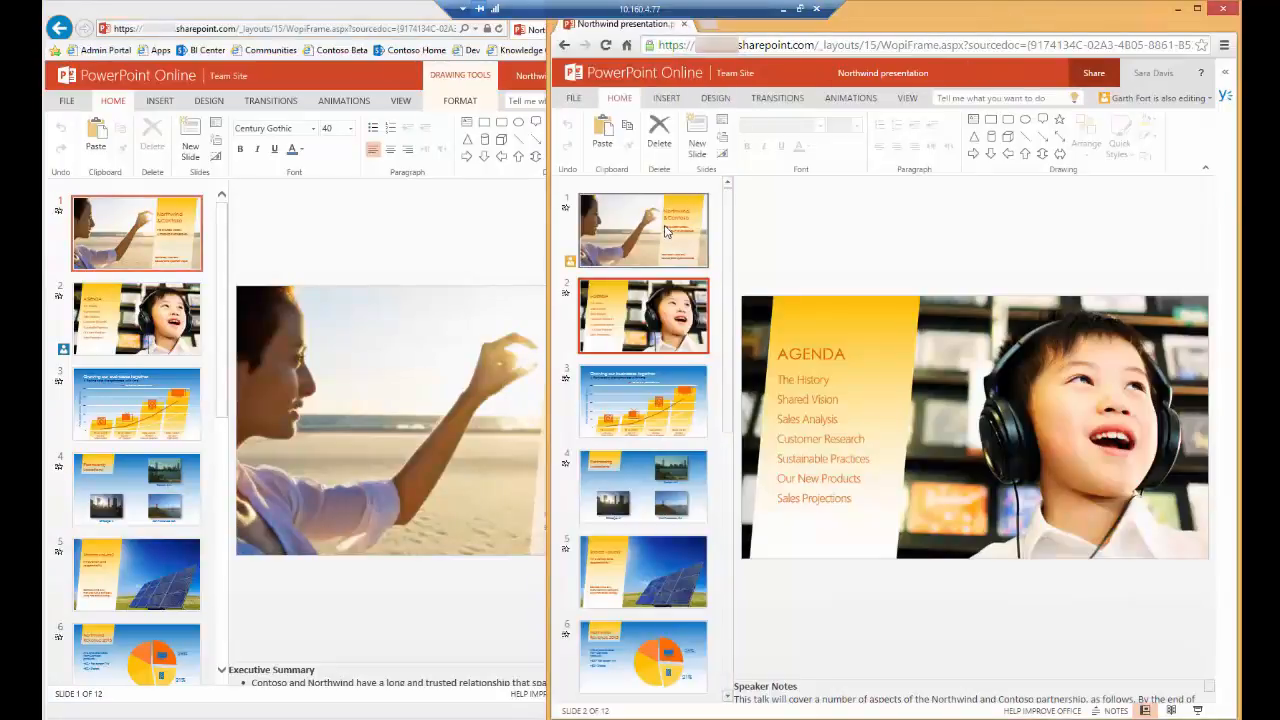
left_click(644, 232)
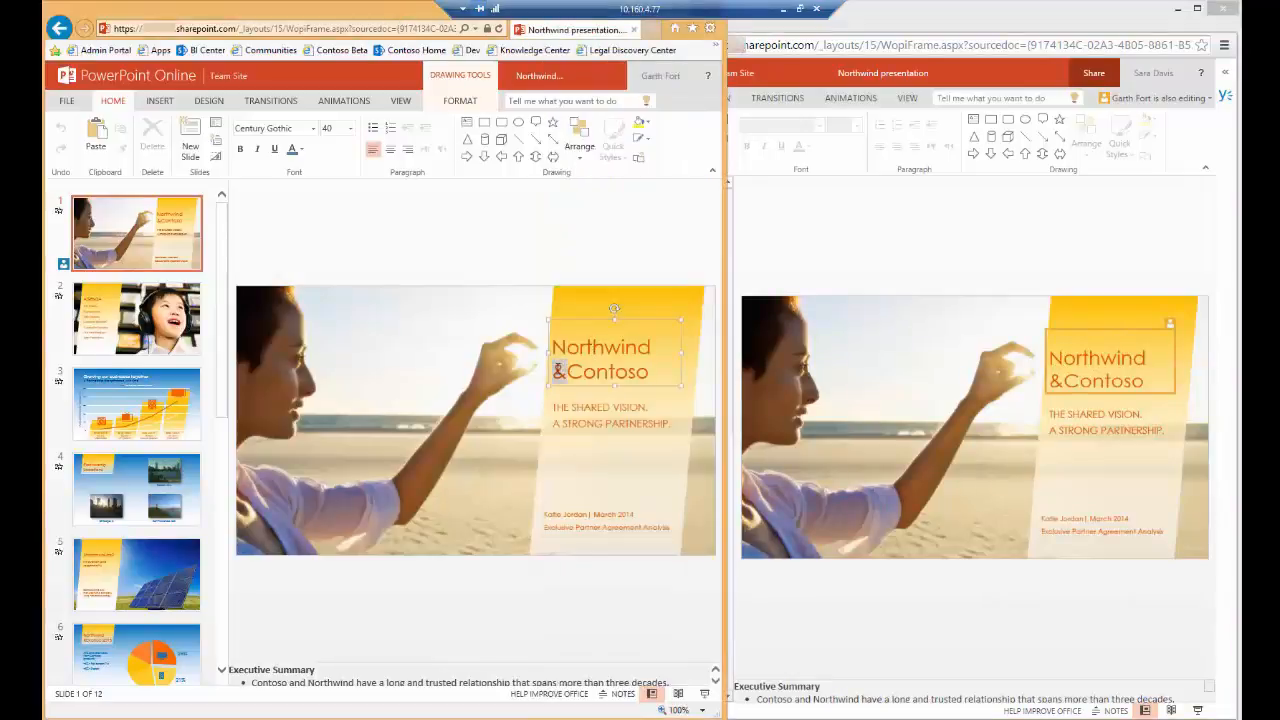
type("and")
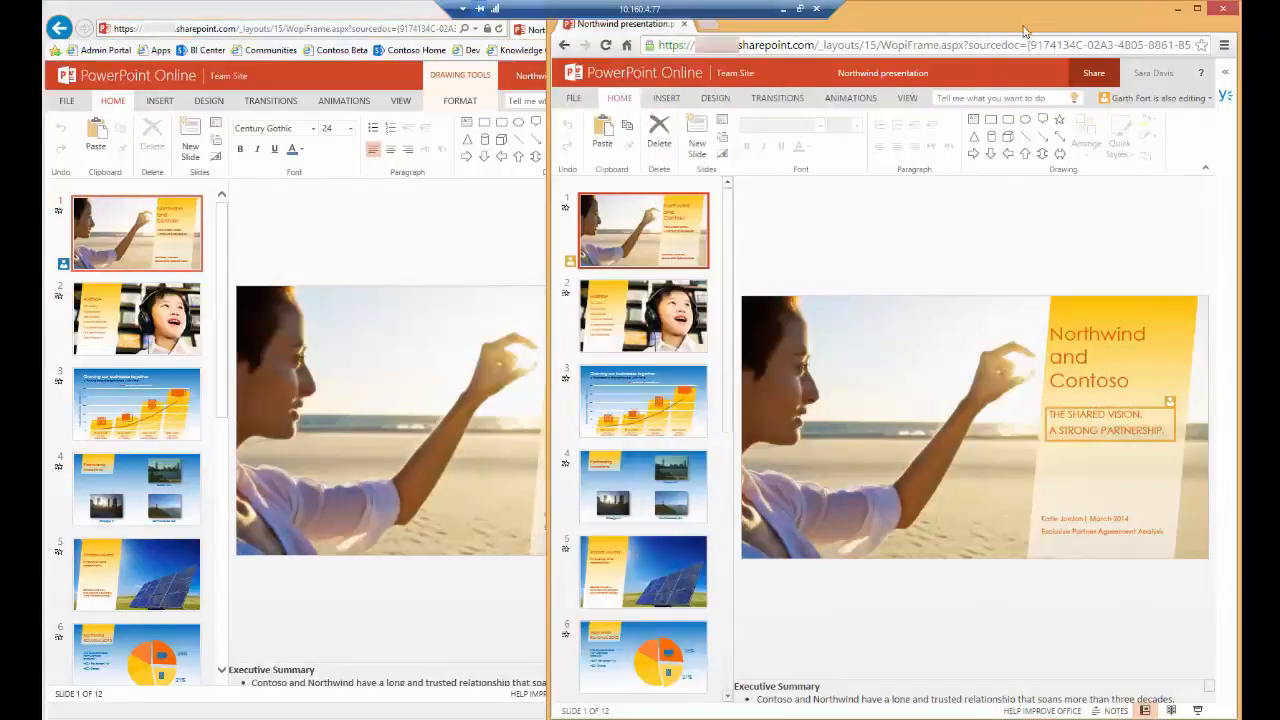
mouse_move(1038, 336)
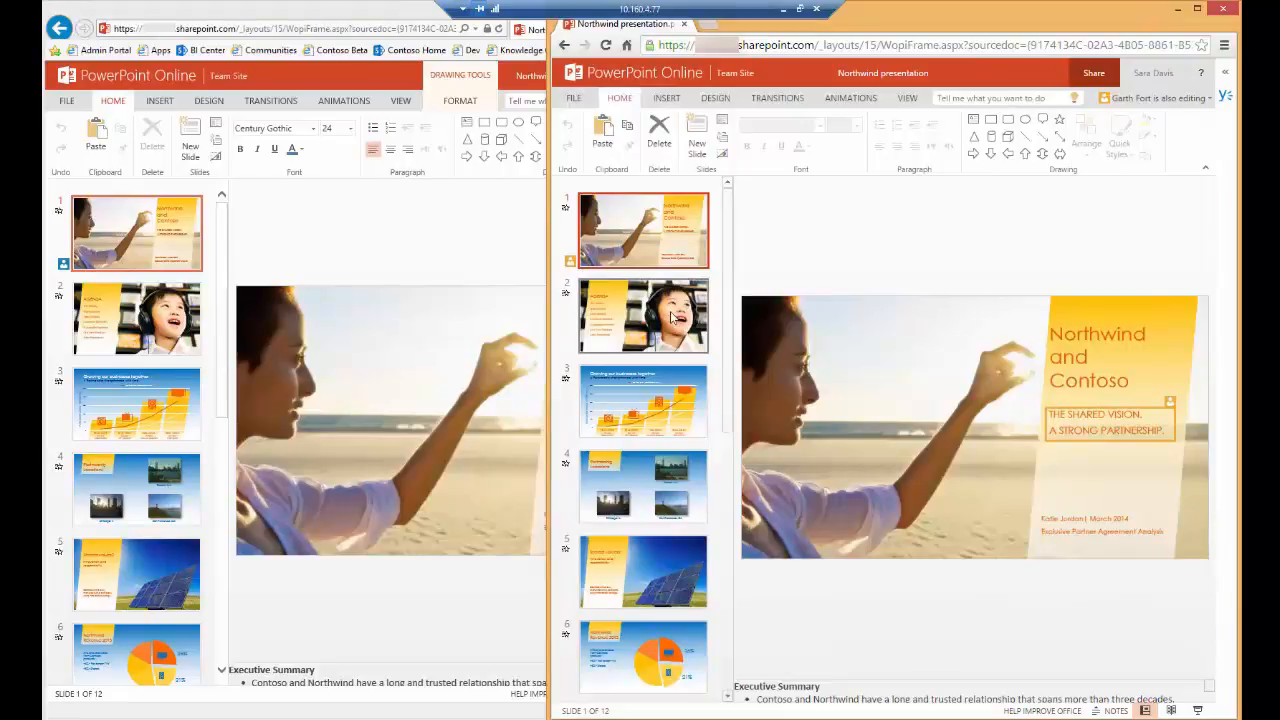
- Move to the Agenda slide and select its list text and AGENDA heading
left_click(644, 316)
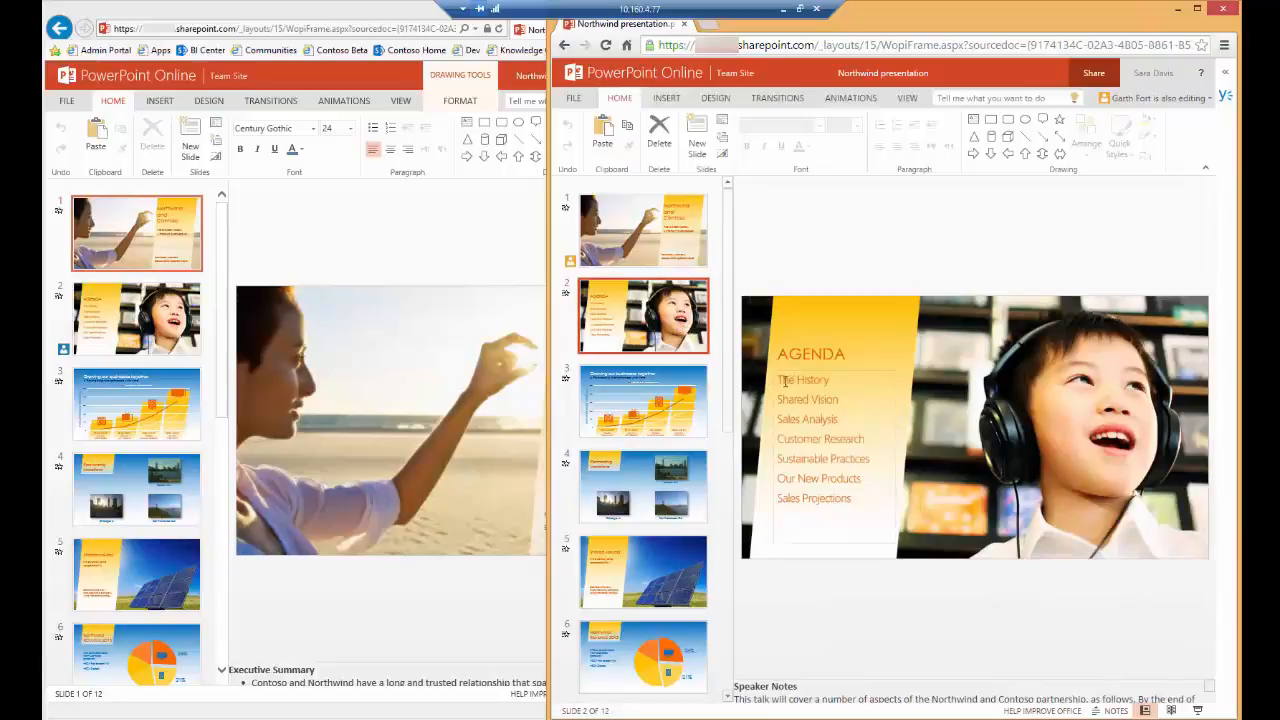
left_click(836, 440)
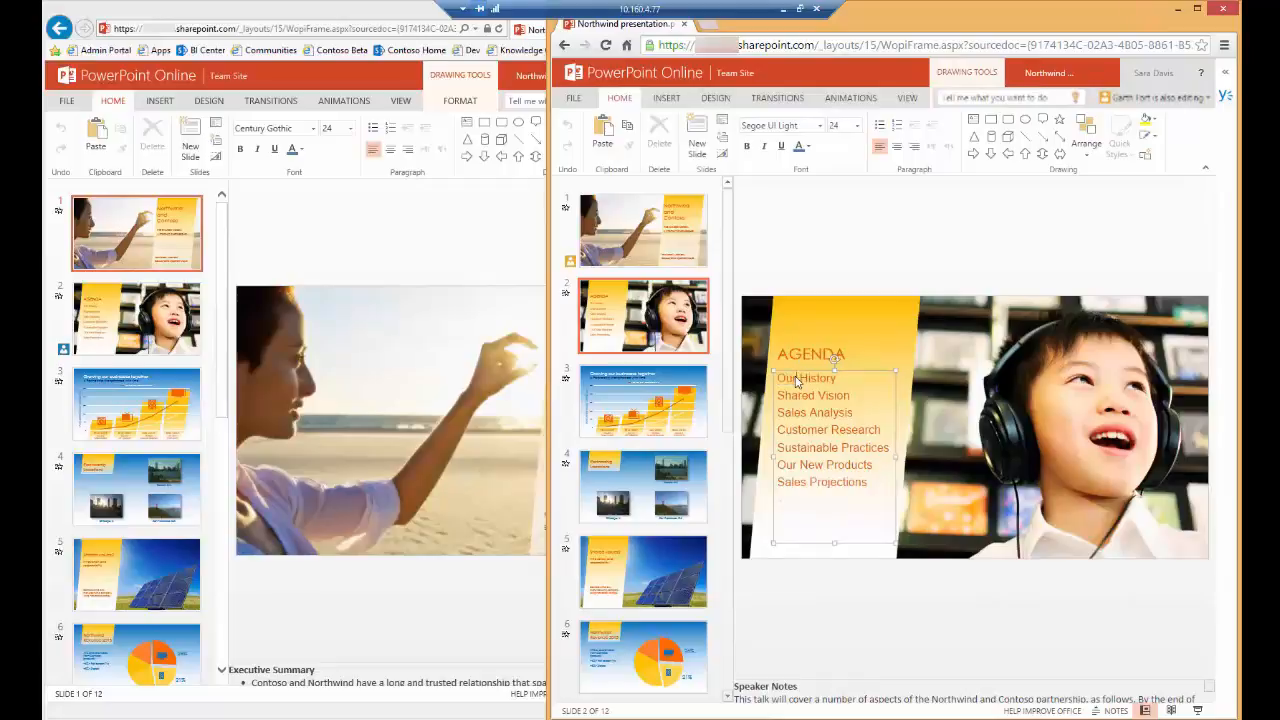
left_click(796, 378)
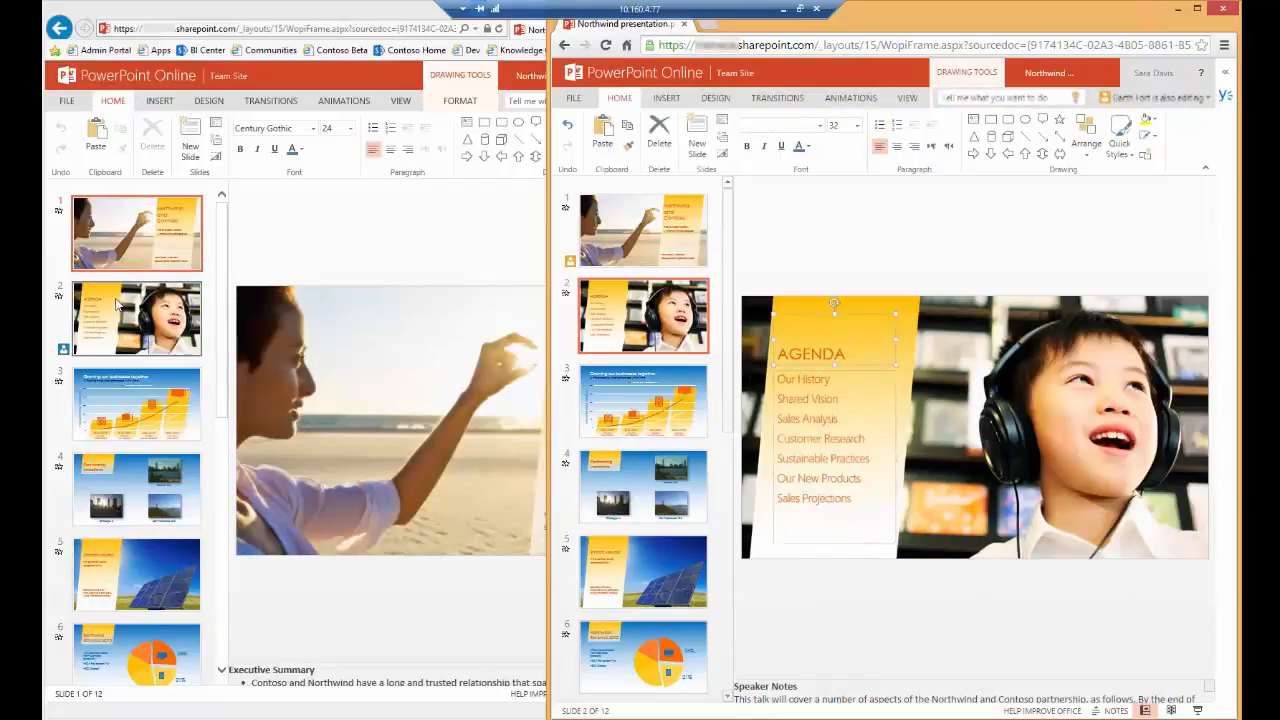
- In the other window, return via Team Site to the DemoDocs library showing the deck just modified
left_click(136, 318)
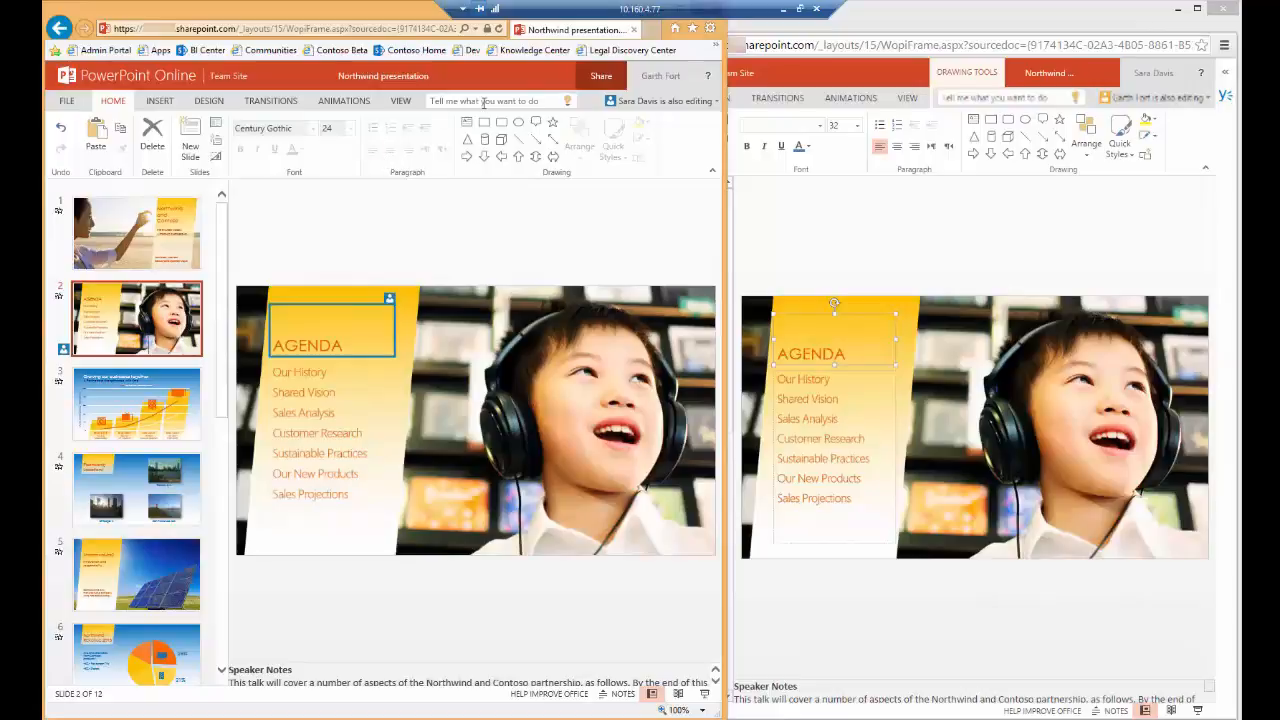
left_click(228, 76)
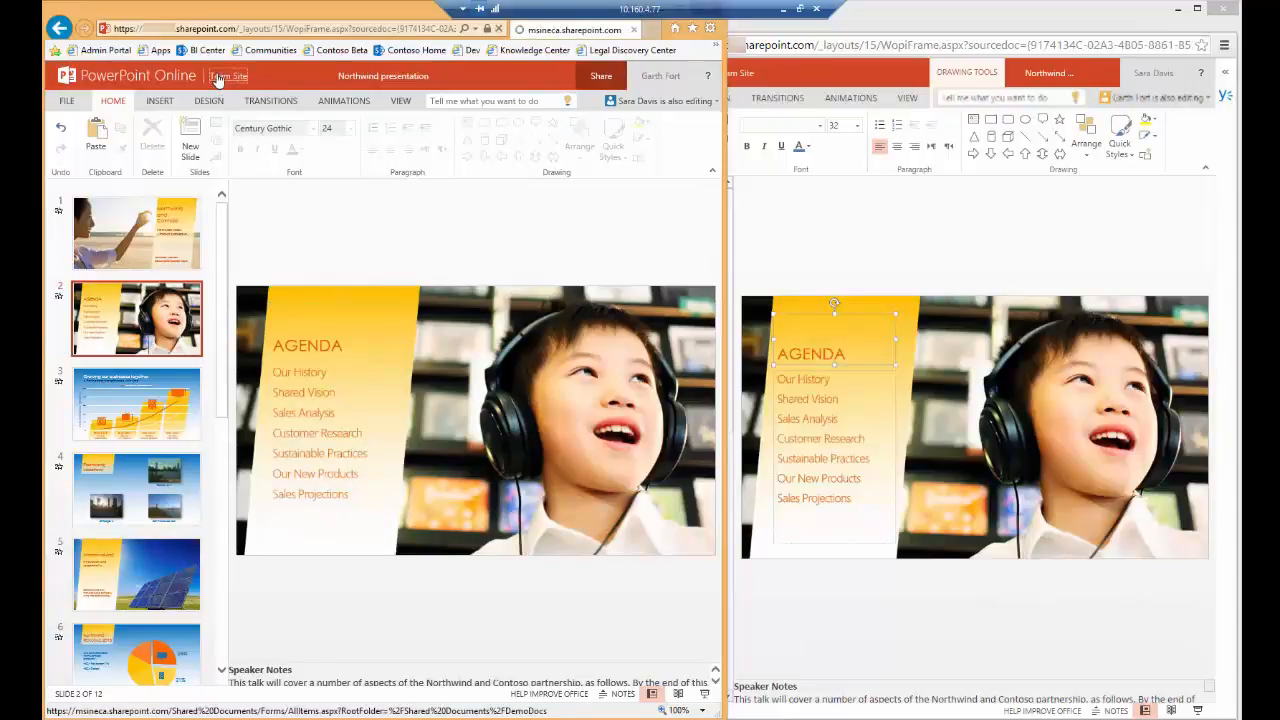
left_click(228, 76)
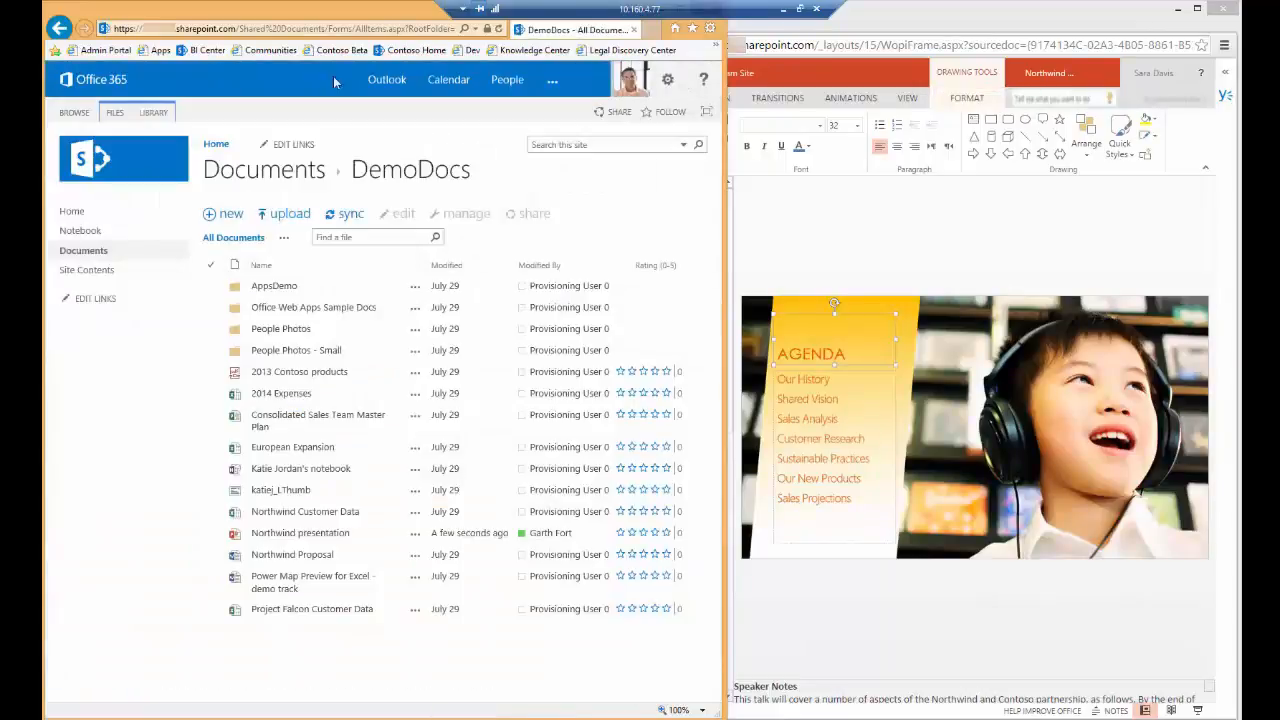